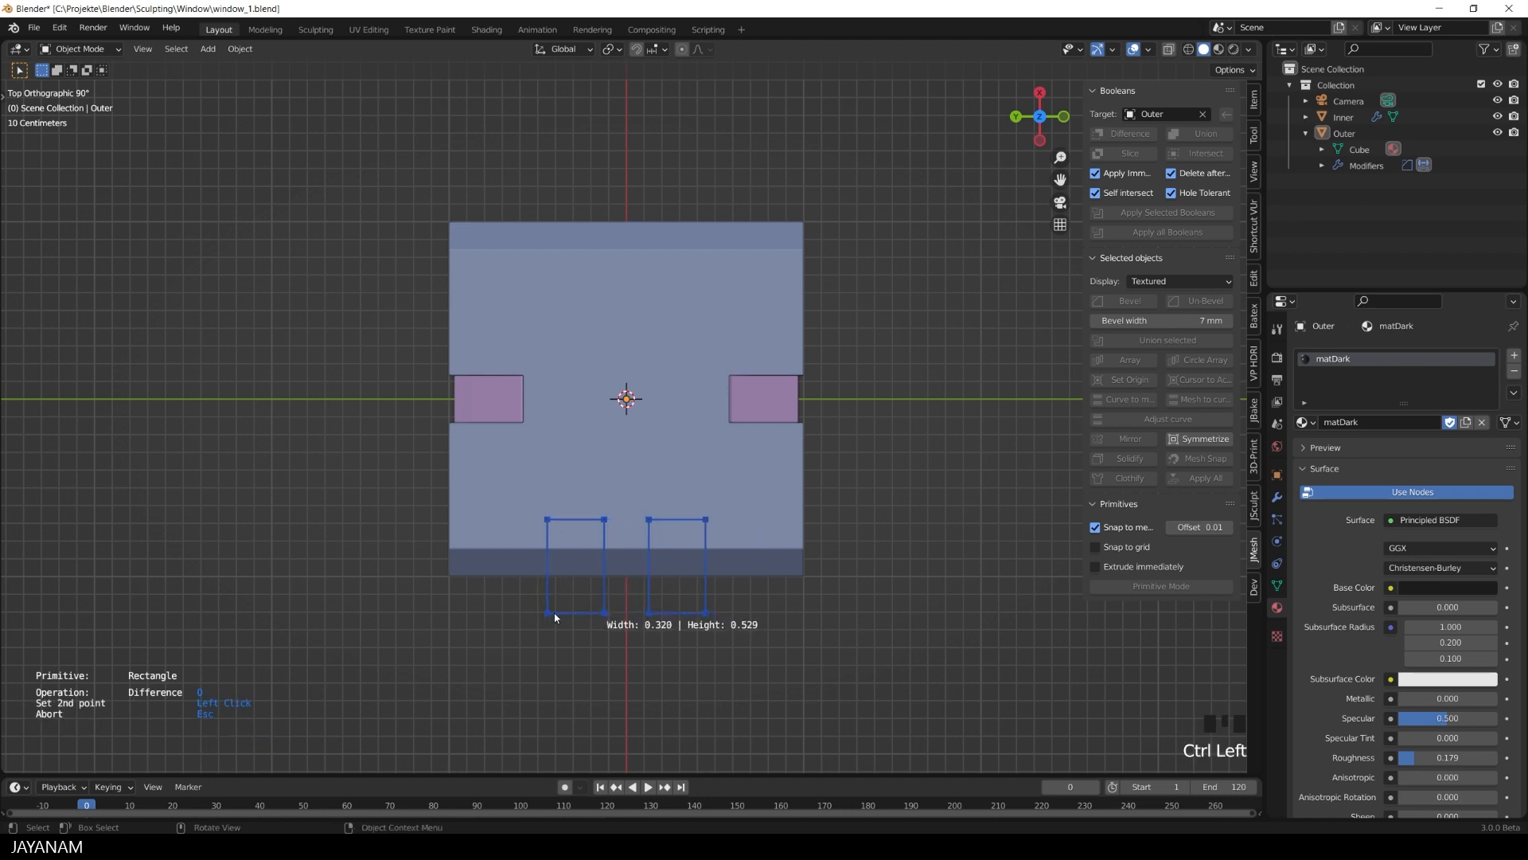
# Finish two rectangular Difference notches across the Outer plate's bottom edge, then select the plate
pyautogui.click(556, 617)
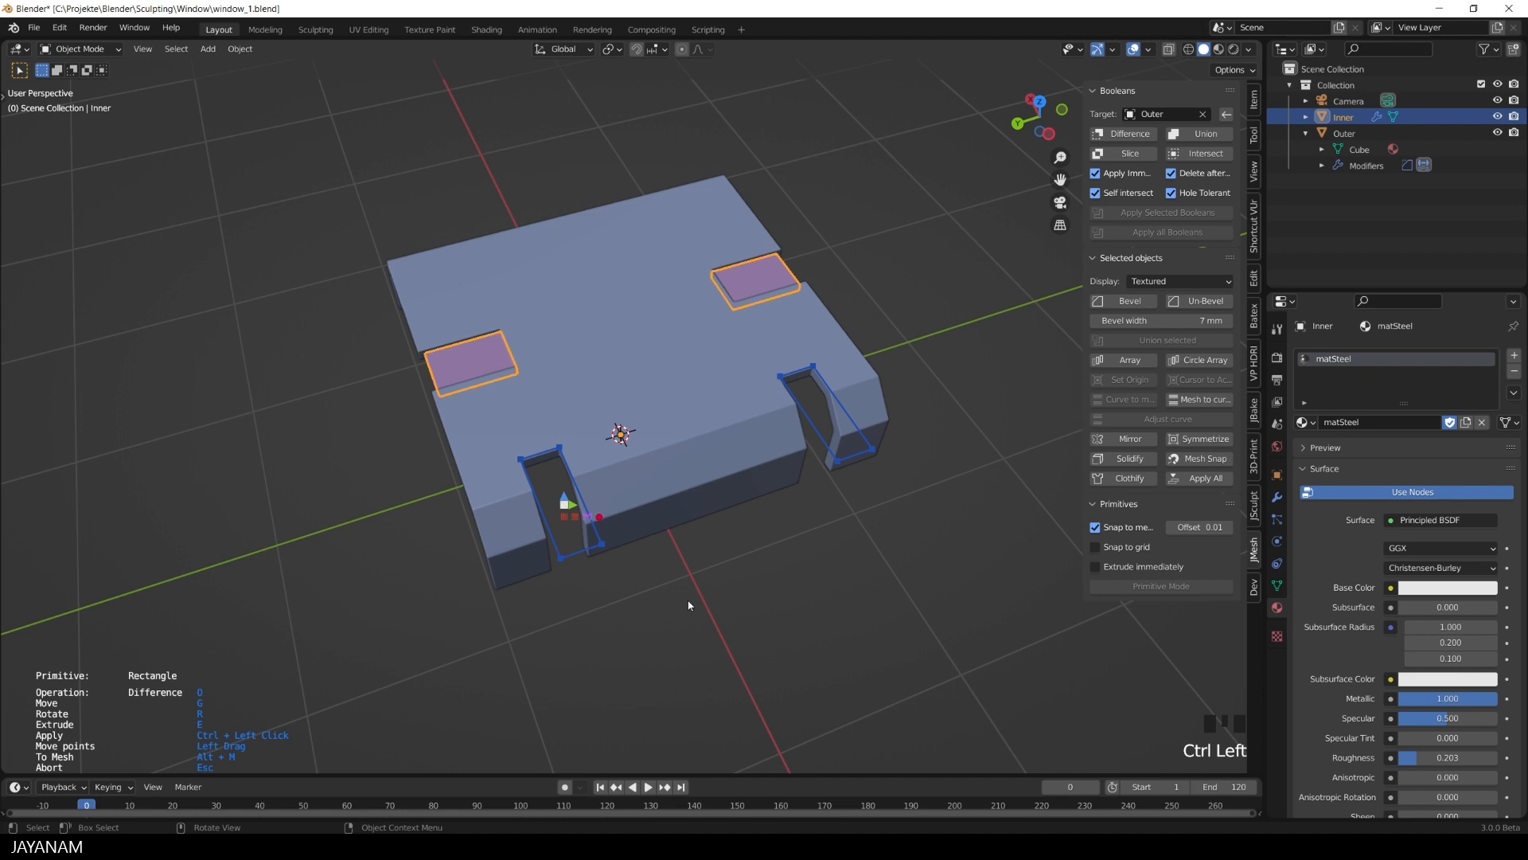
pyautogui.press('Escape')
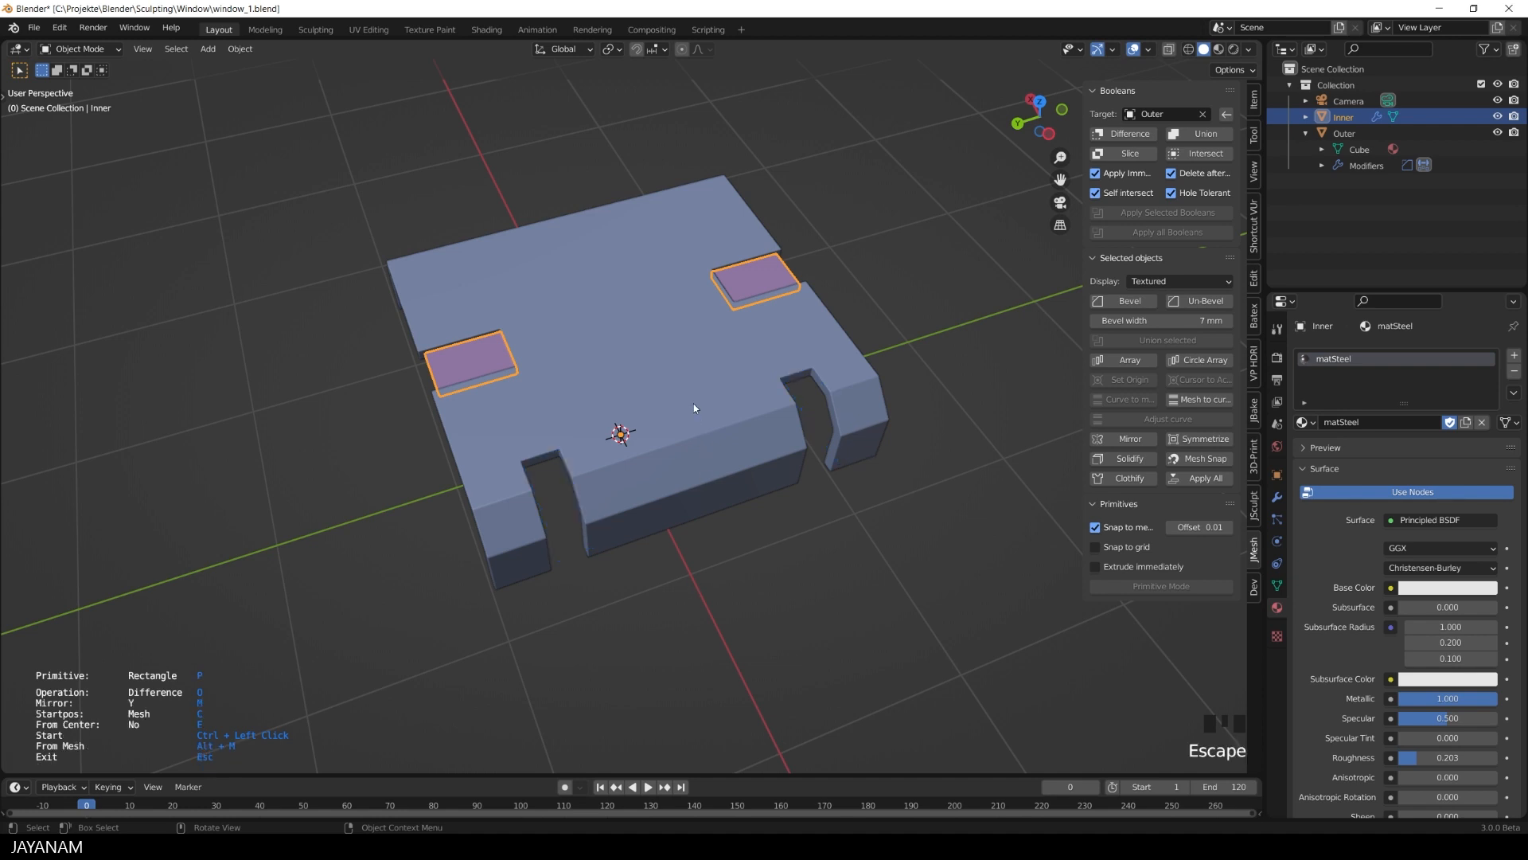
pyautogui.click(1345, 133)
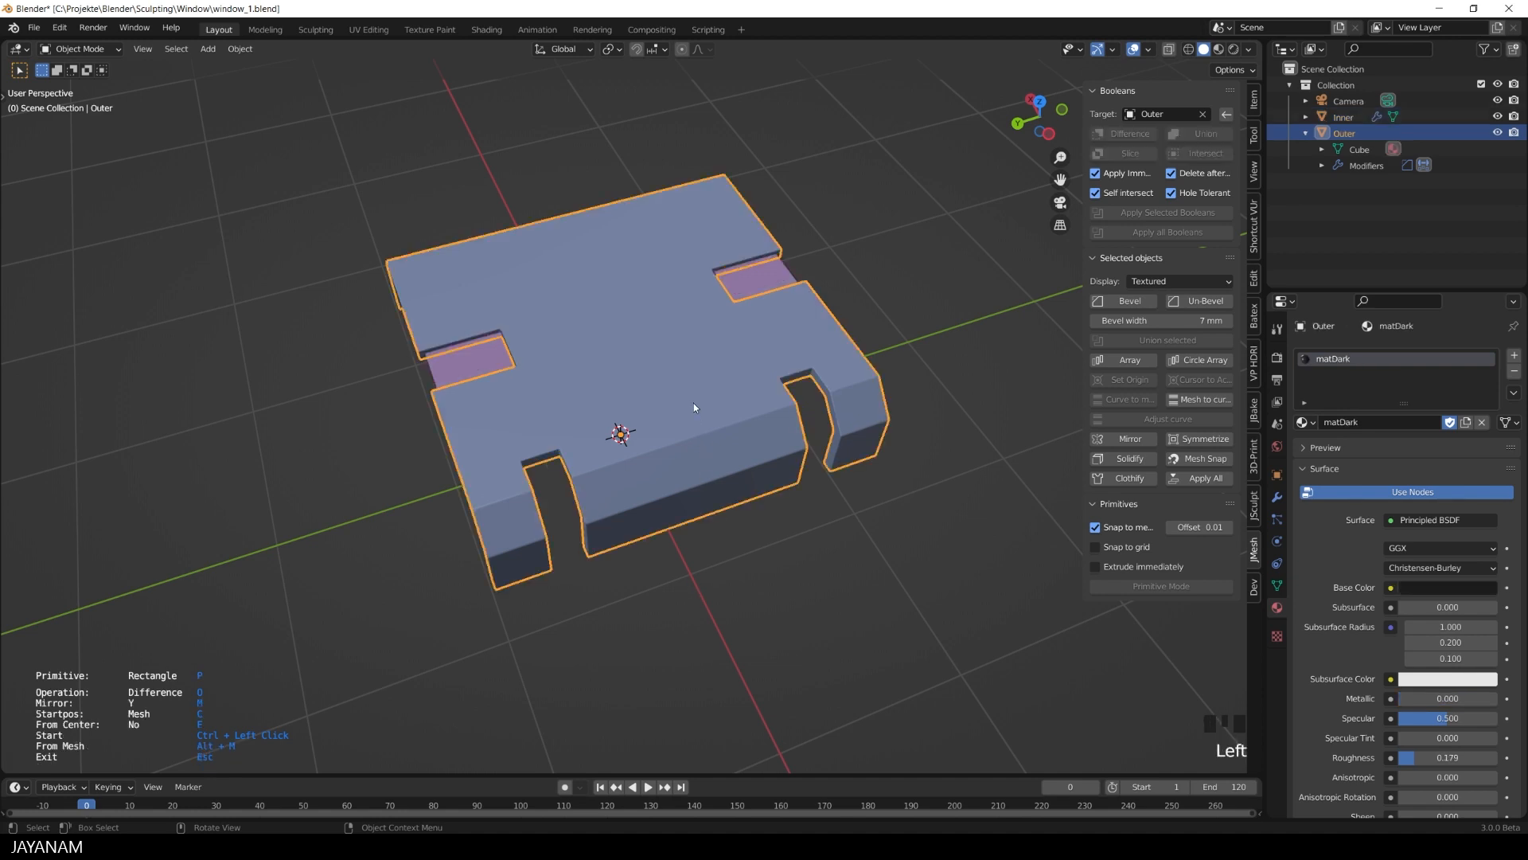
pyautogui.click(1203, 437)
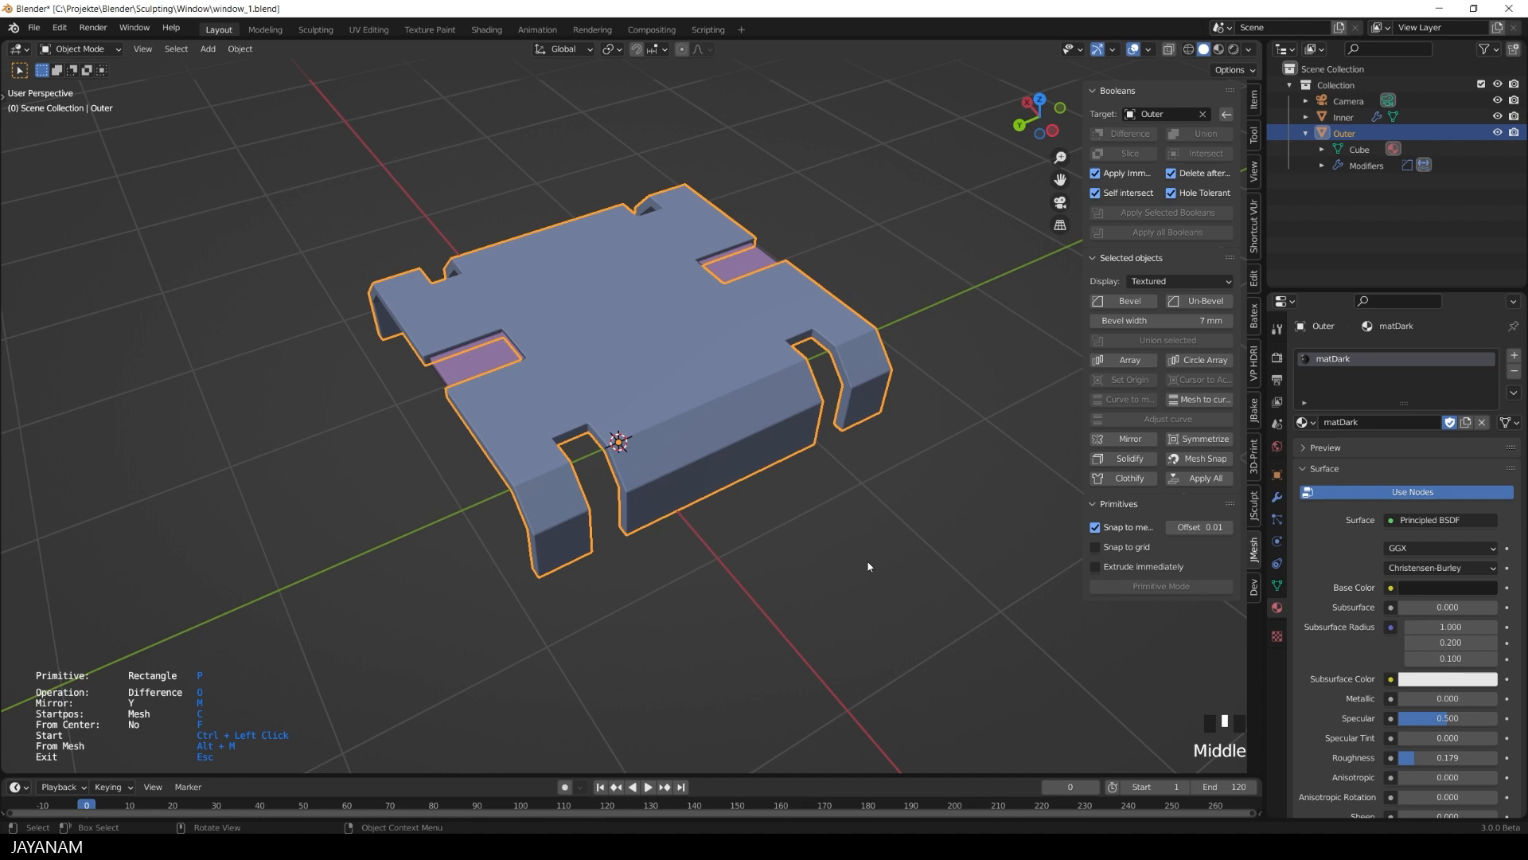
# Apply All on the Outer plate to bake in its bevel and weighted-normal modifiers
pyautogui.press('Escape')
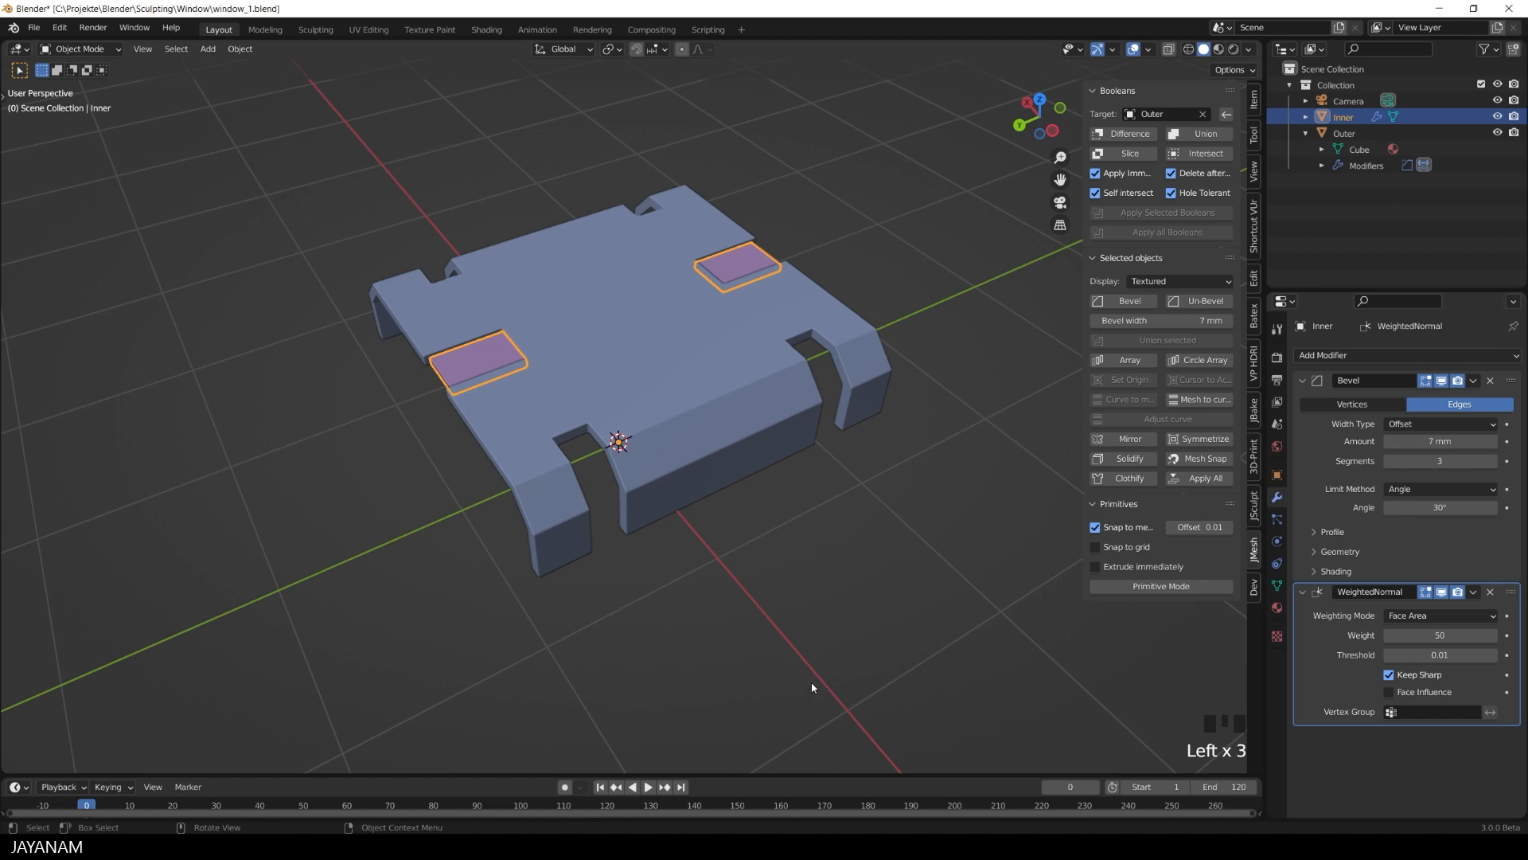
pyautogui.moveTo(786, 350)
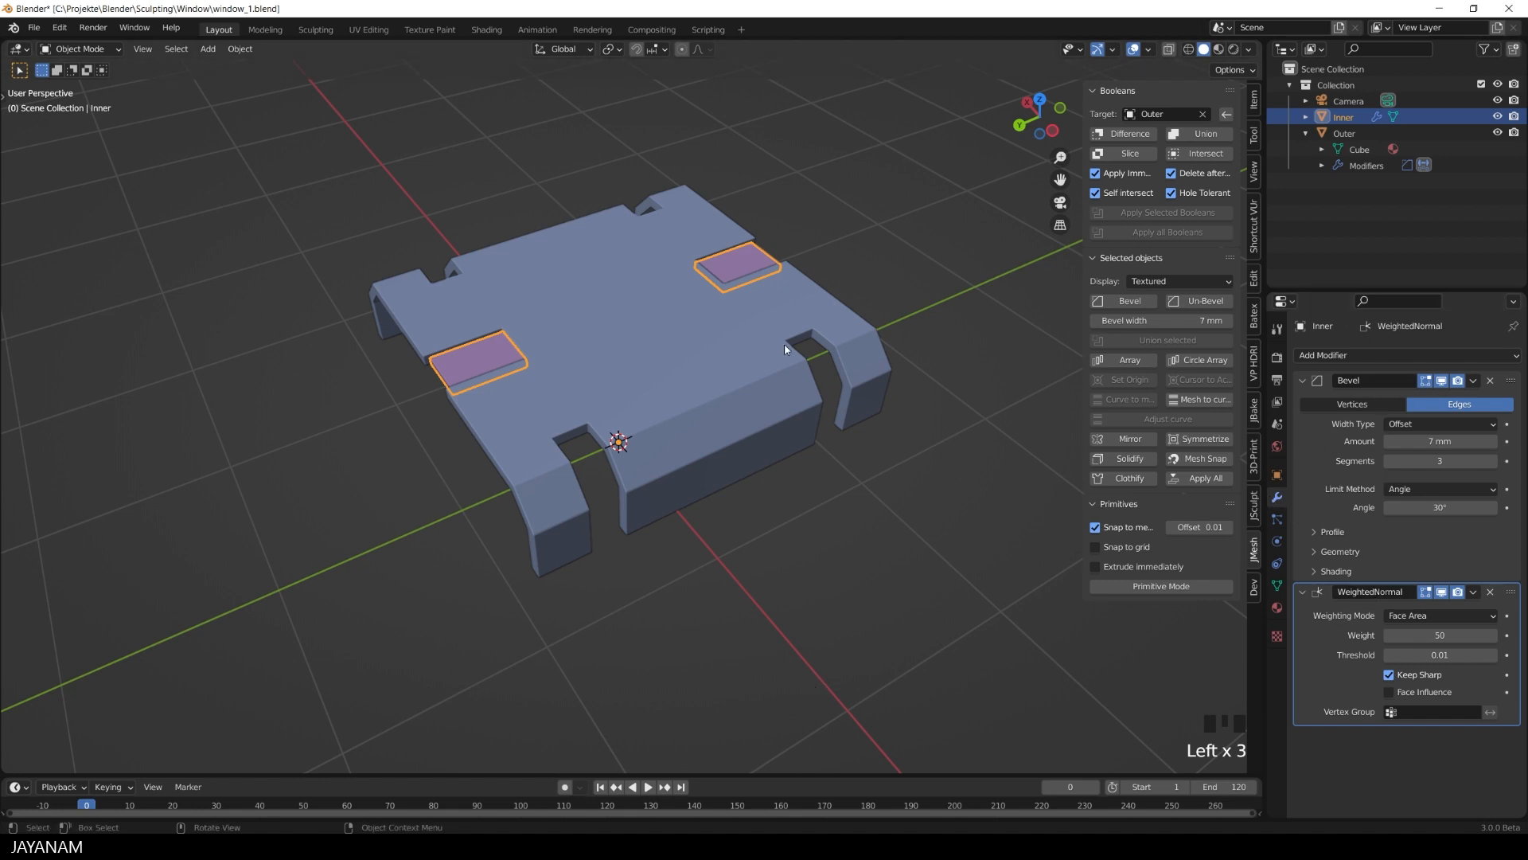
pyautogui.click(1344, 133)
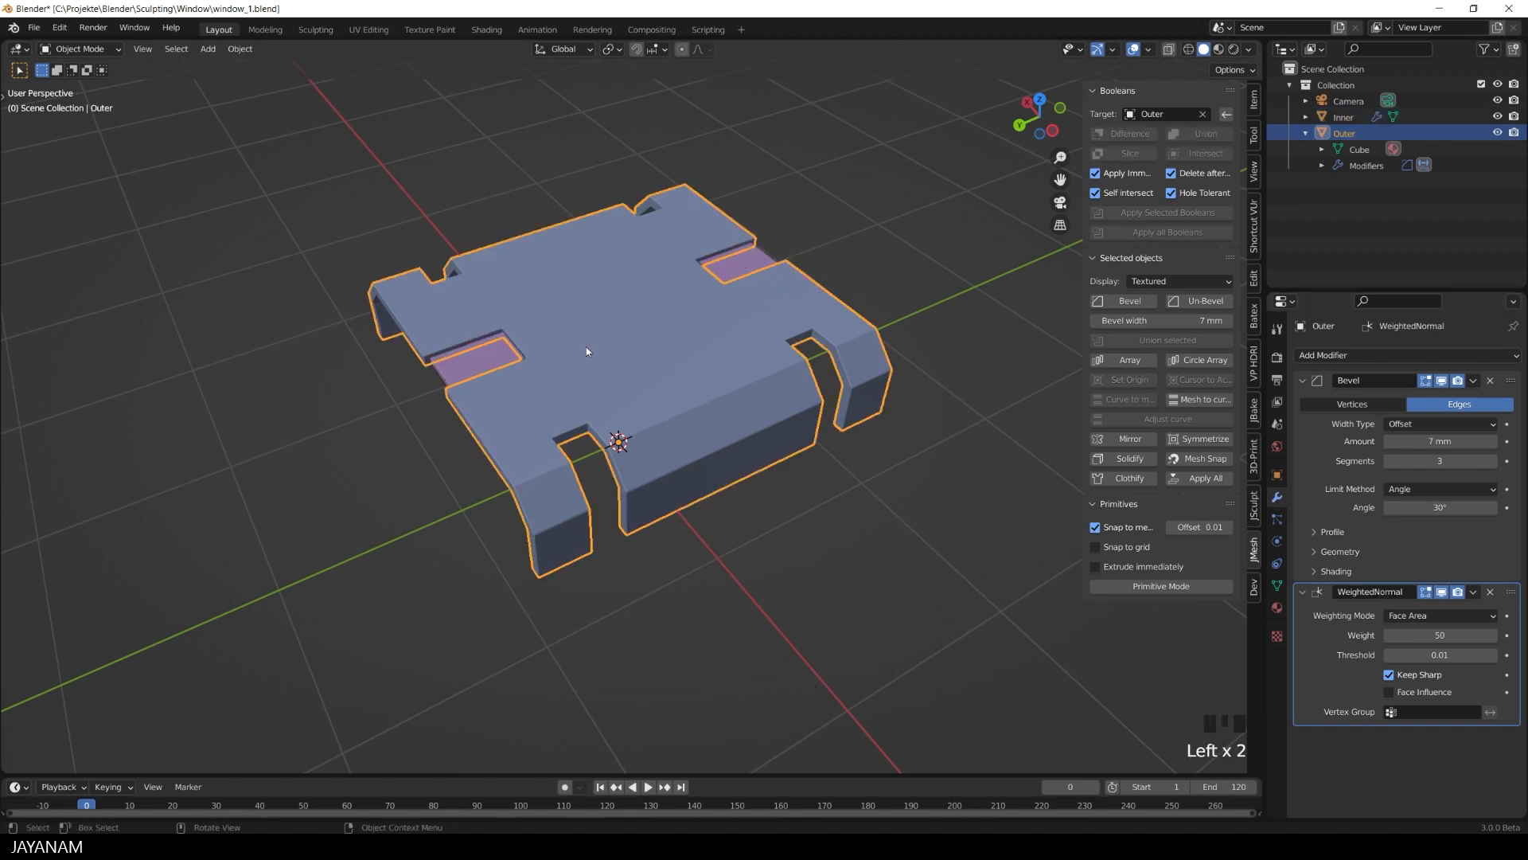
pyautogui.moveTo(729, 572)
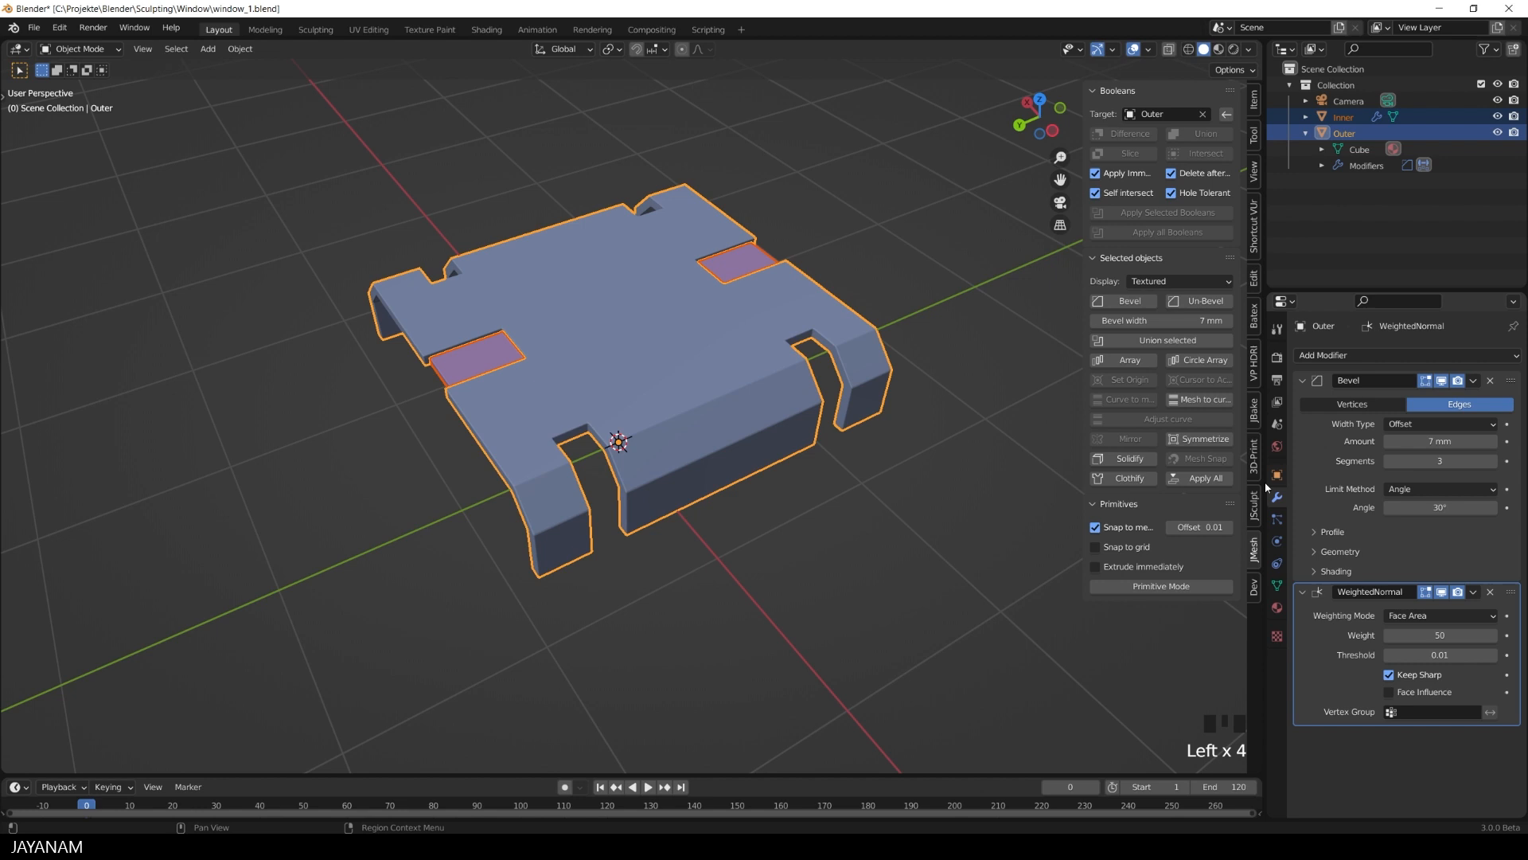
pyautogui.moveTo(1204, 478)
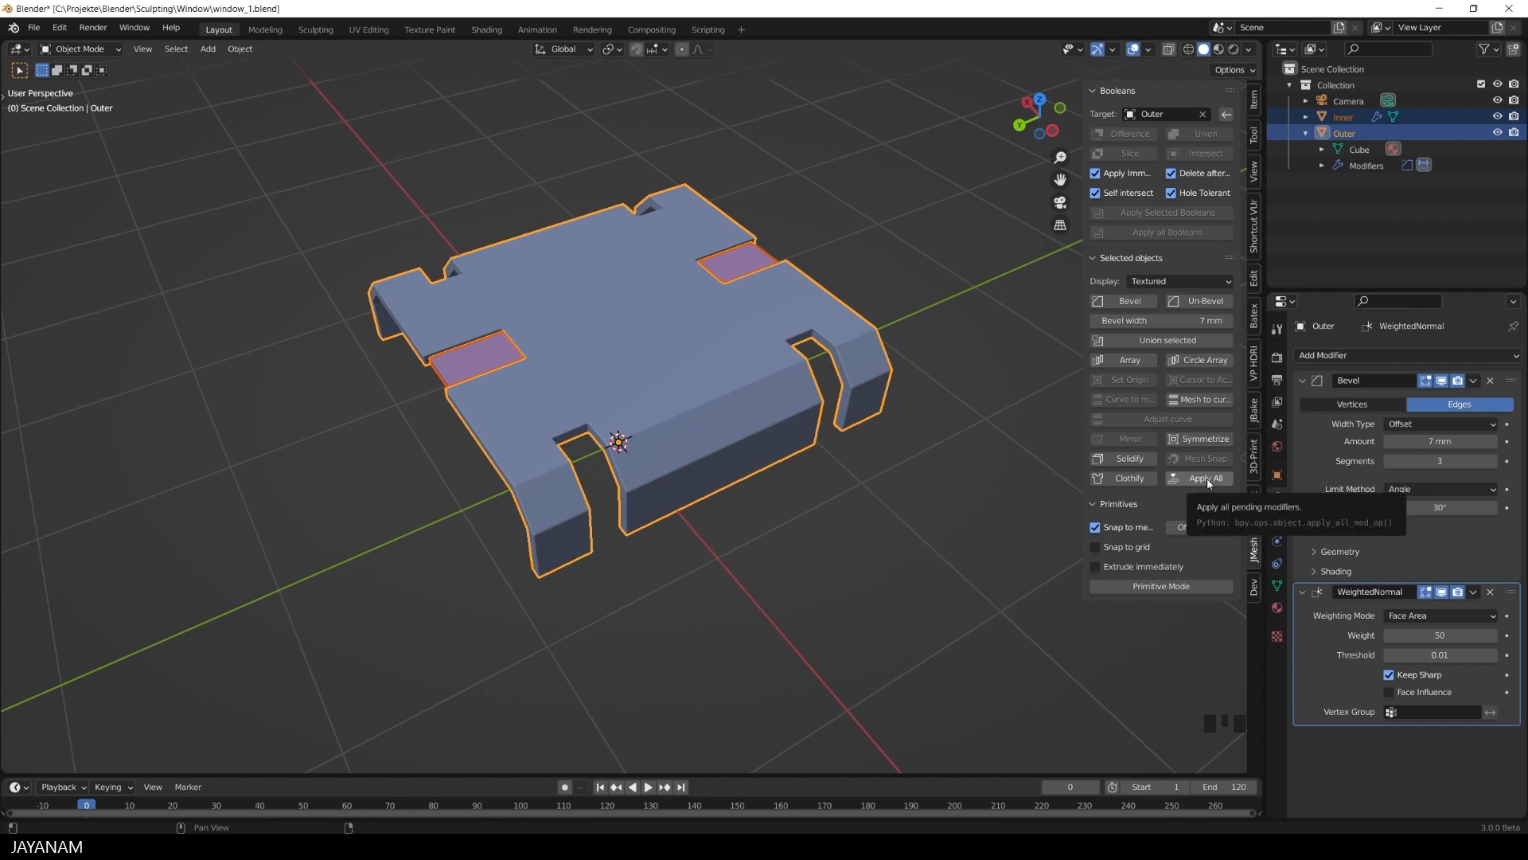
pyautogui.click(1202, 458)
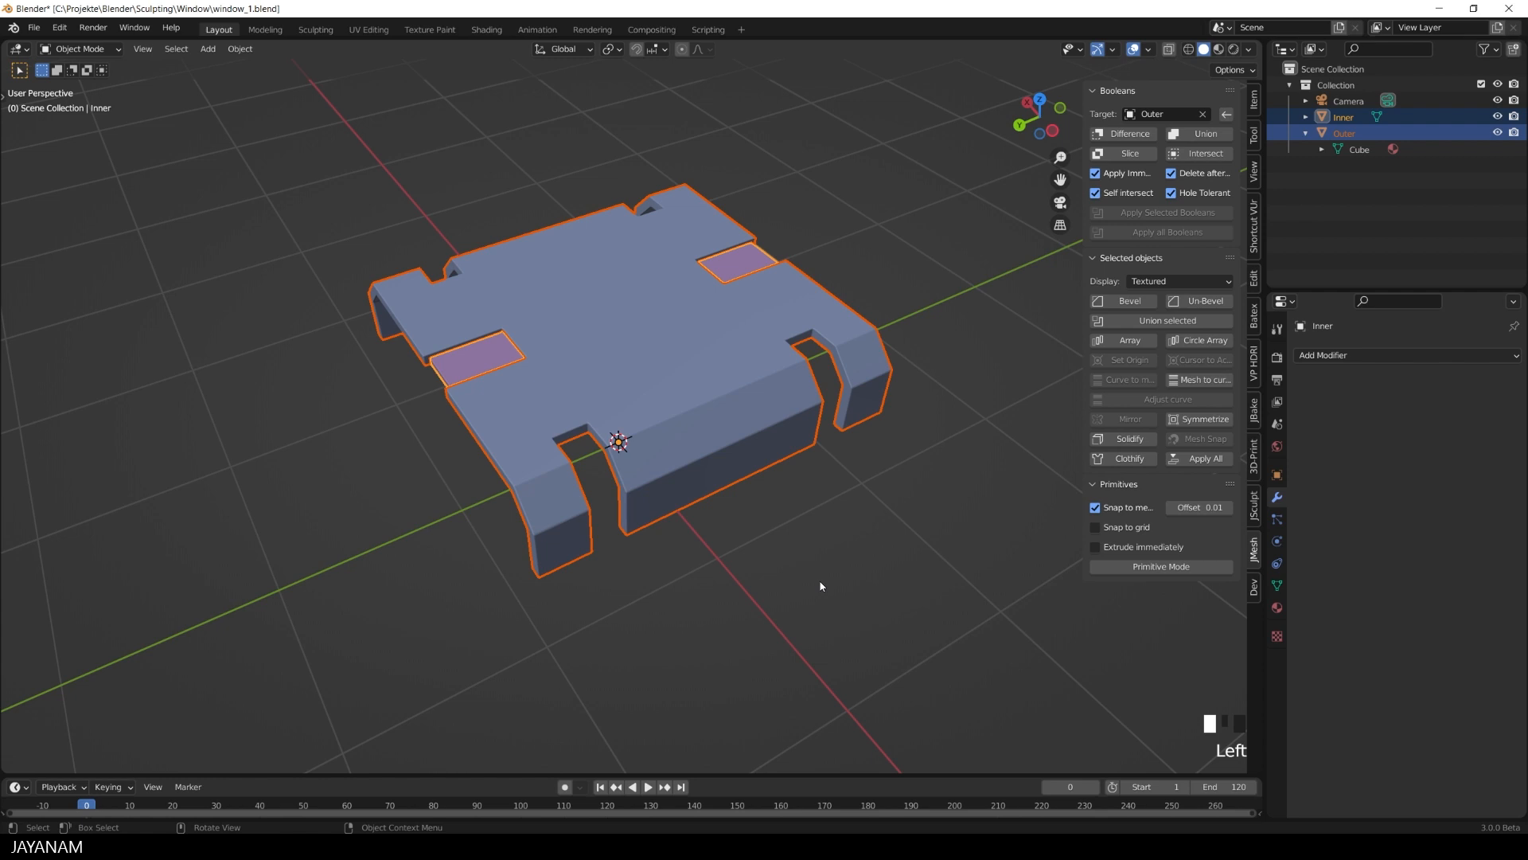
pyautogui.click(1345, 133)
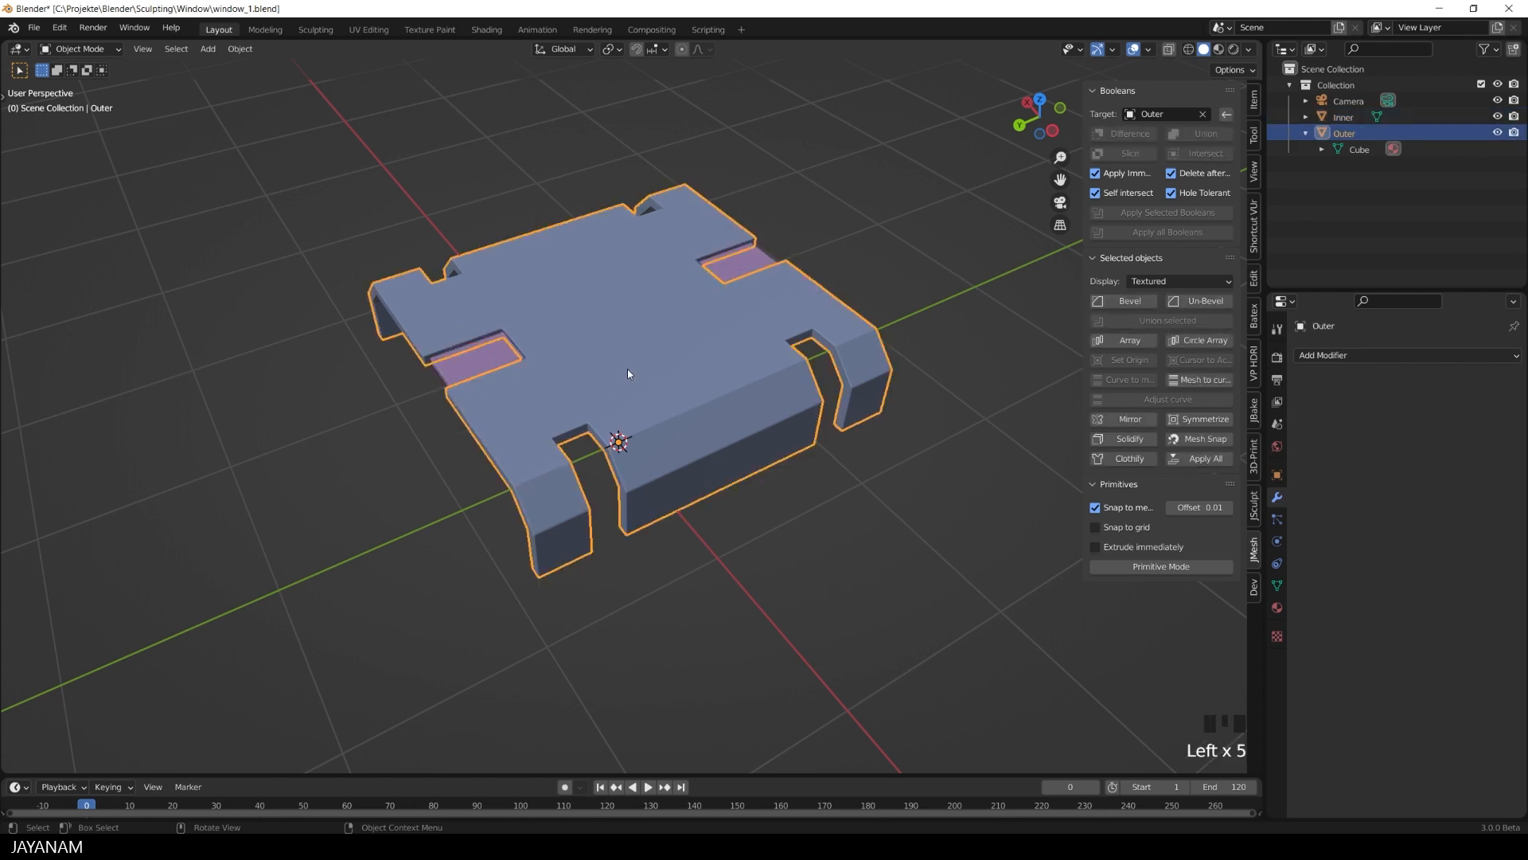
pyautogui.click(820, 615)
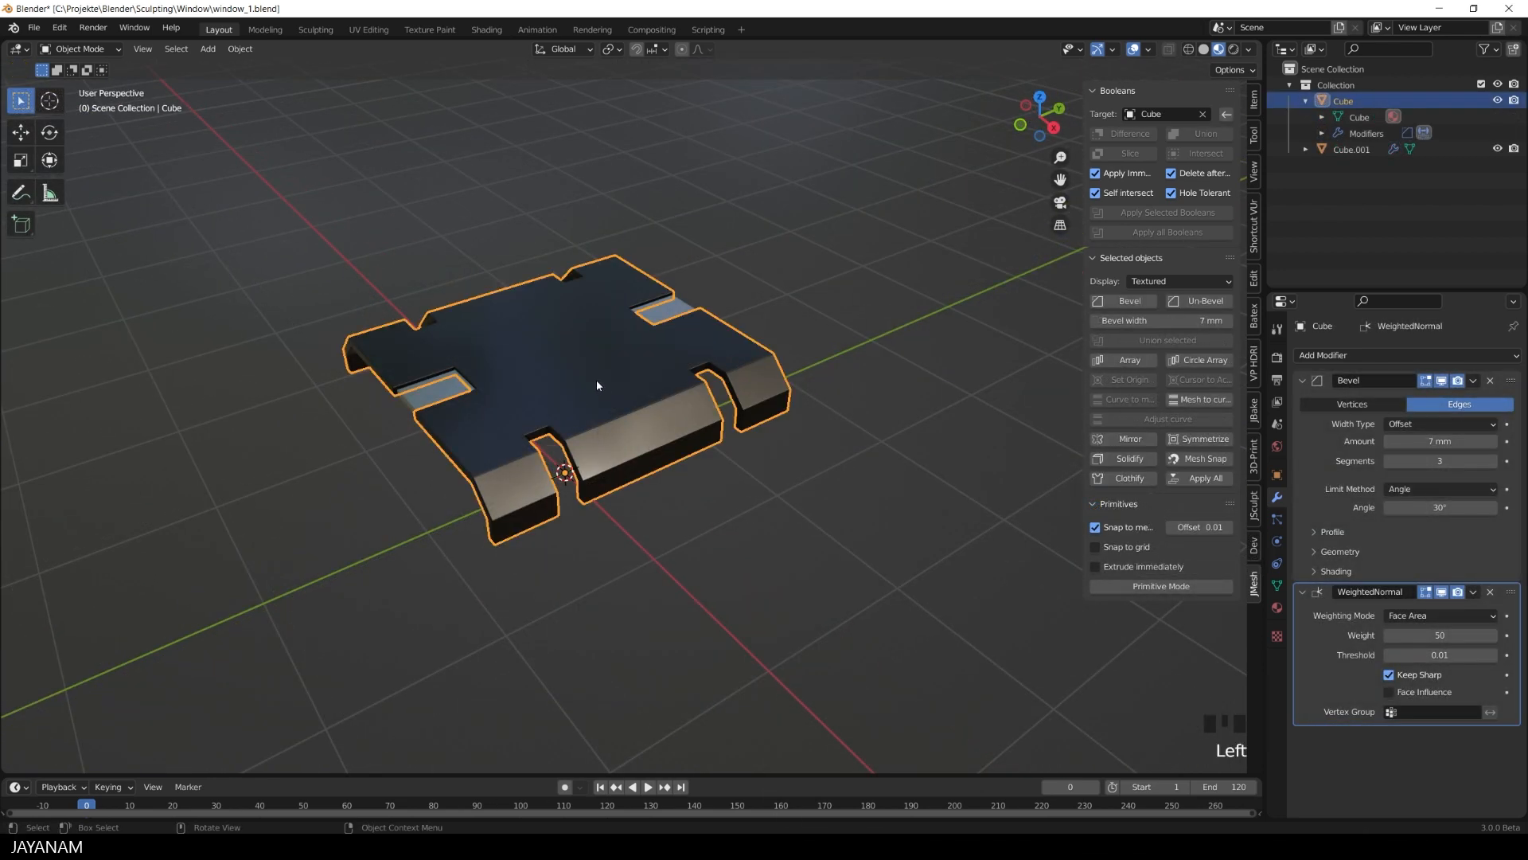
# Open the JMesh quick-actions pie to union the plate with Cube.001's inset pieces
pyautogui.press('shift+comma')
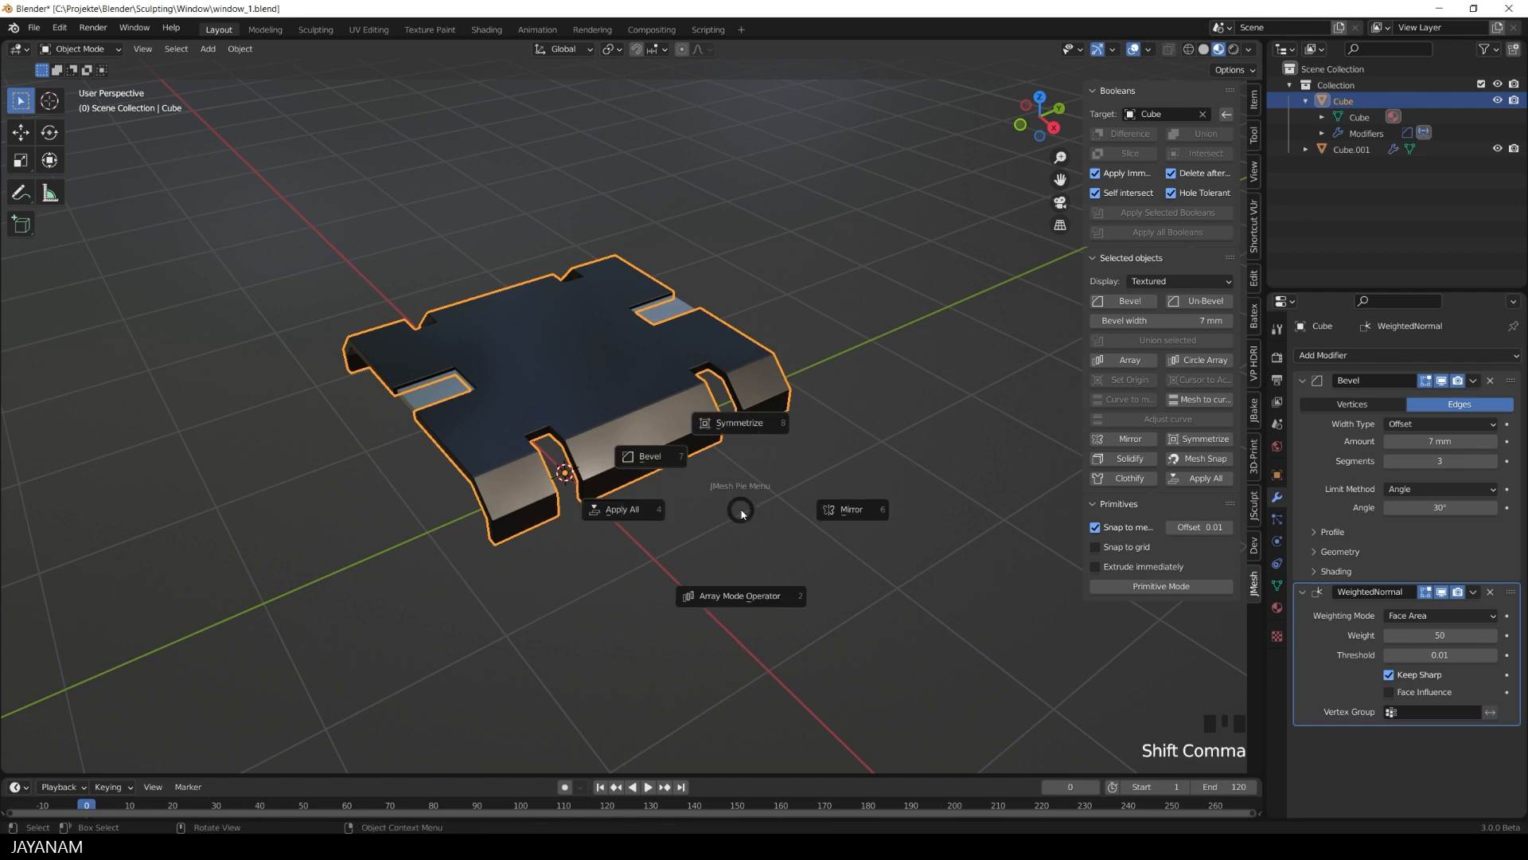
pyautogui.moveTo(621, 509)
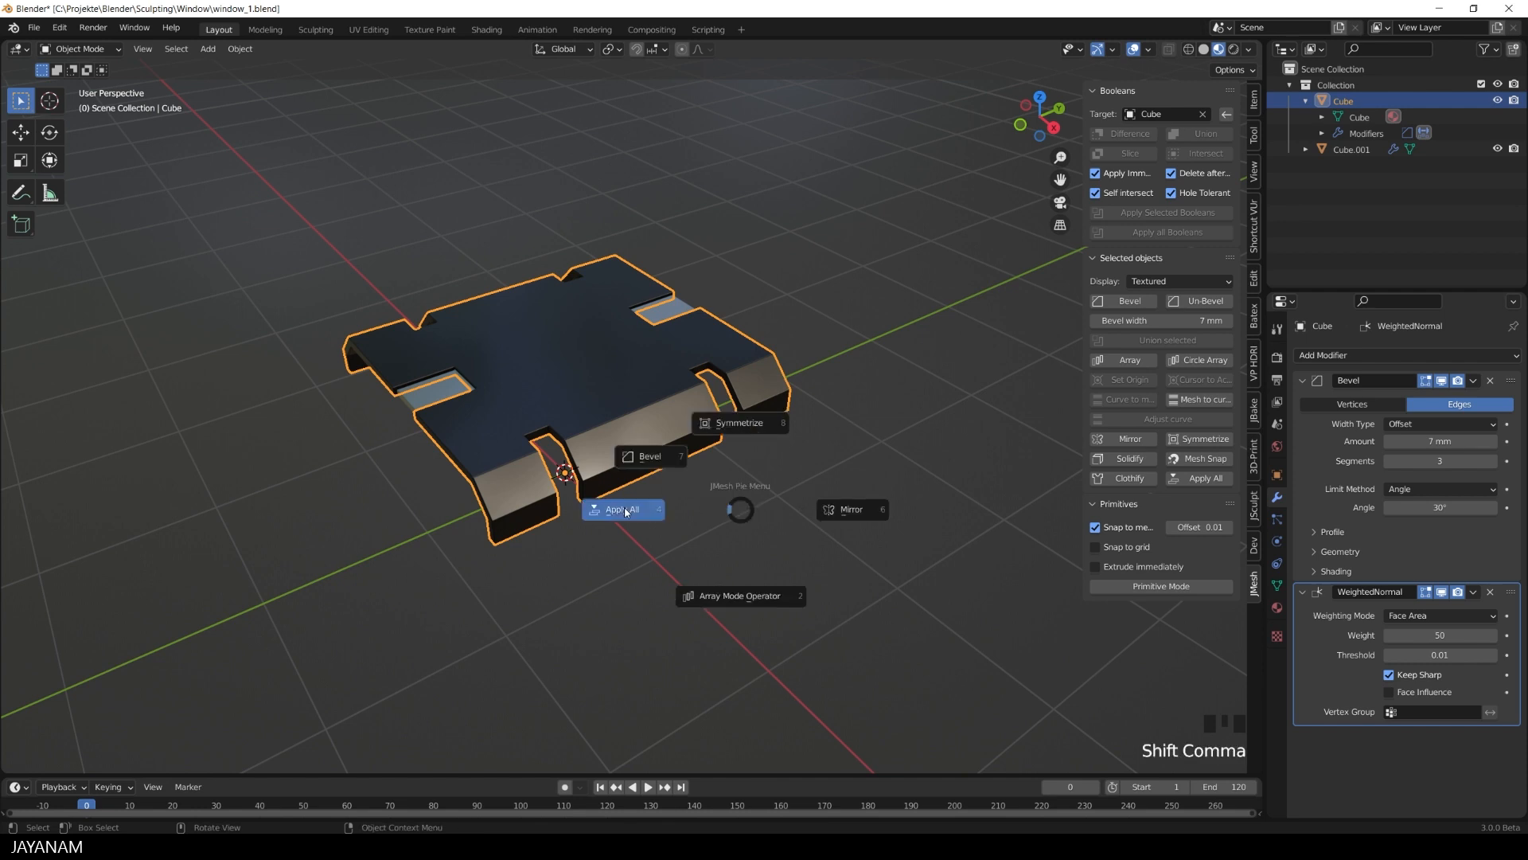
pyautogui.moveTo(621, 509)
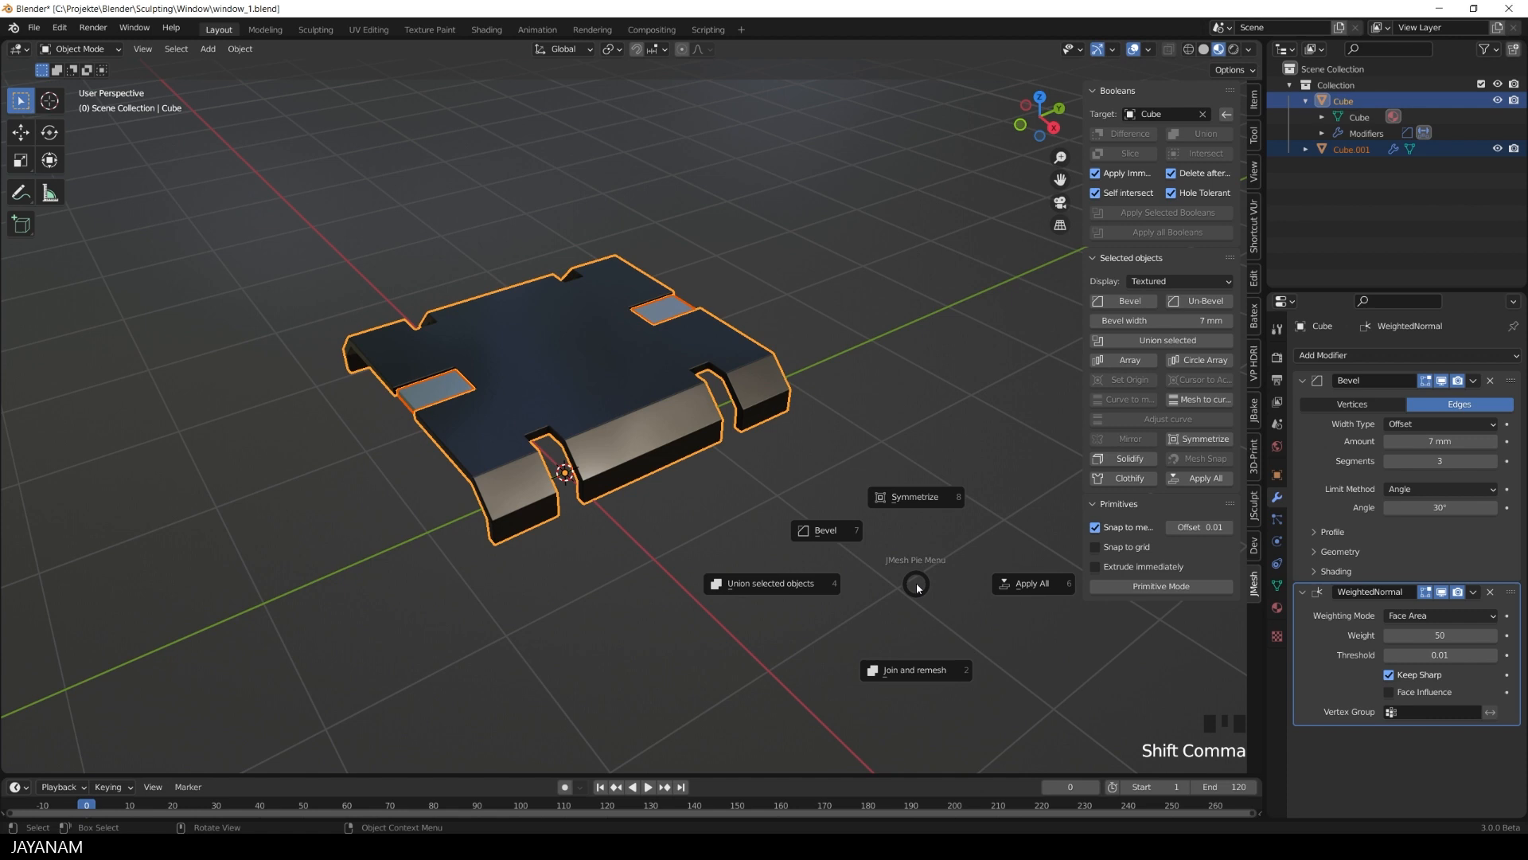
pyautogui.moveTo(1033, 583)
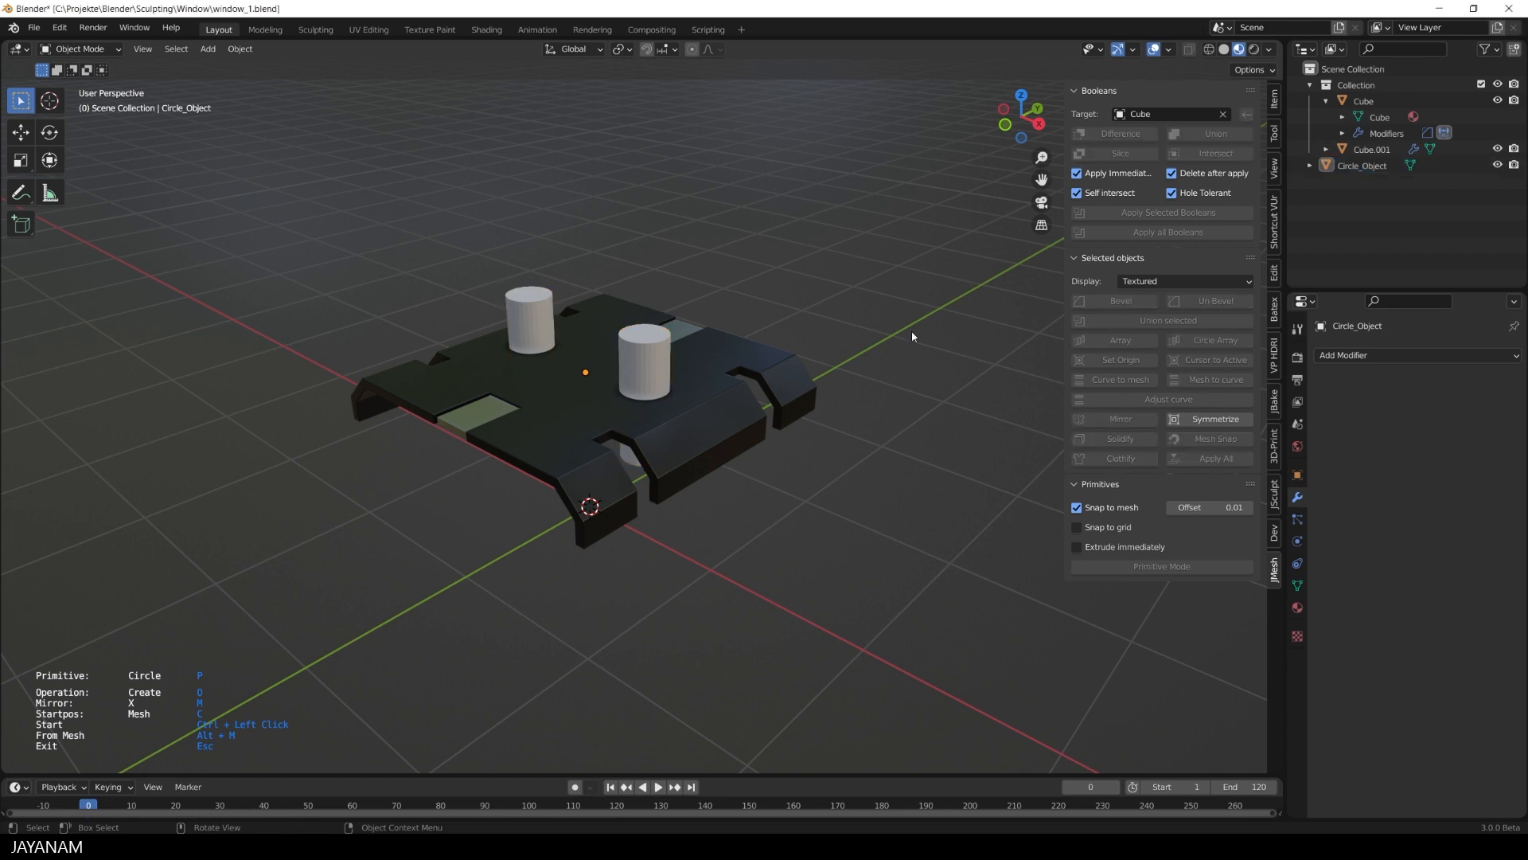
pyautogui.moveTo(959, 625)
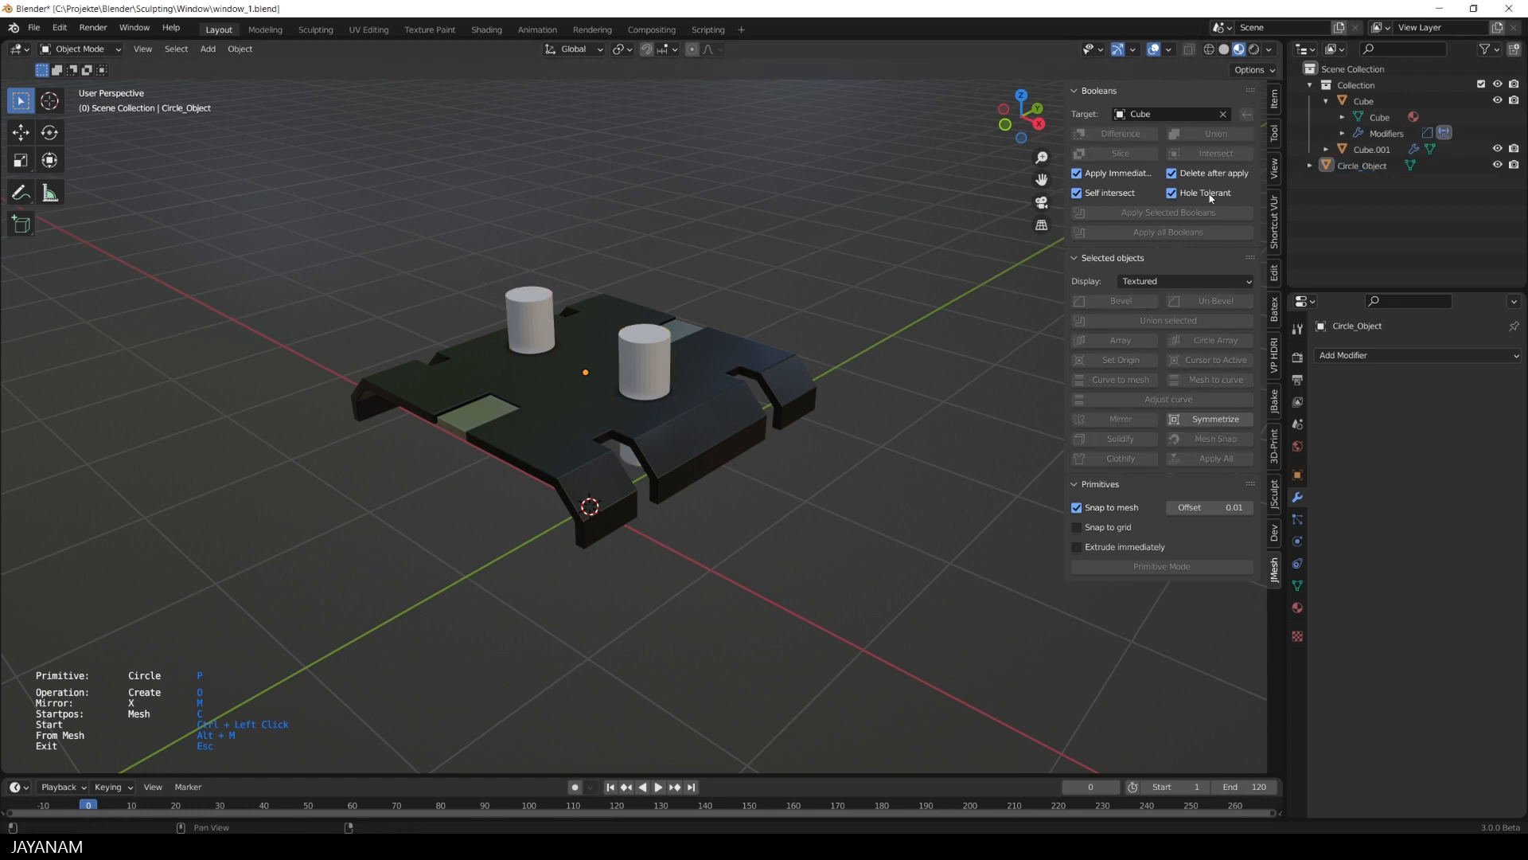
pyautogui.moveTo(1208, 193)
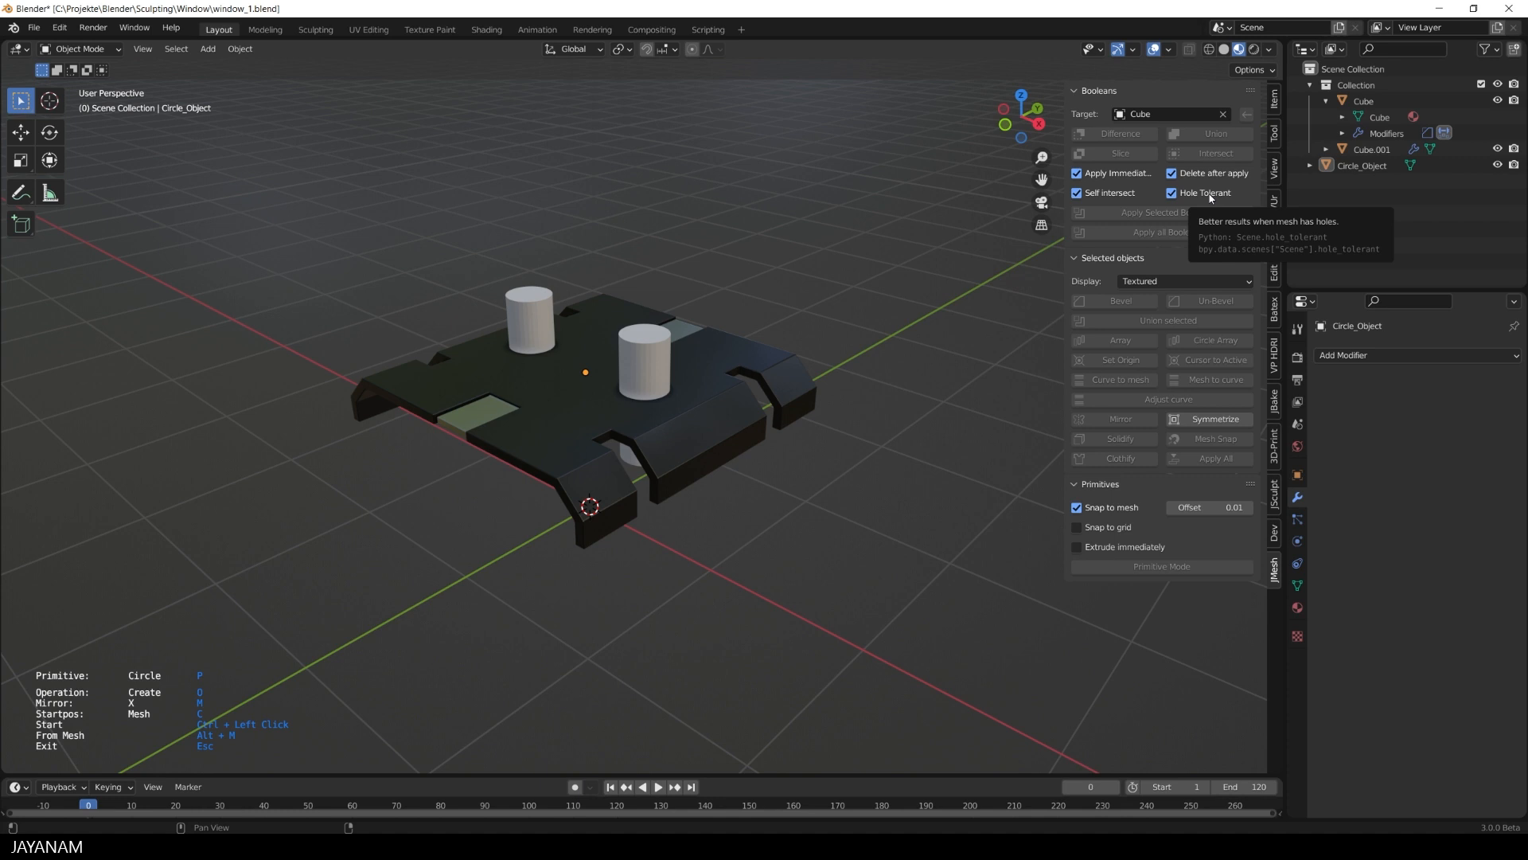
pyautogui.moveTo(1101, 191)
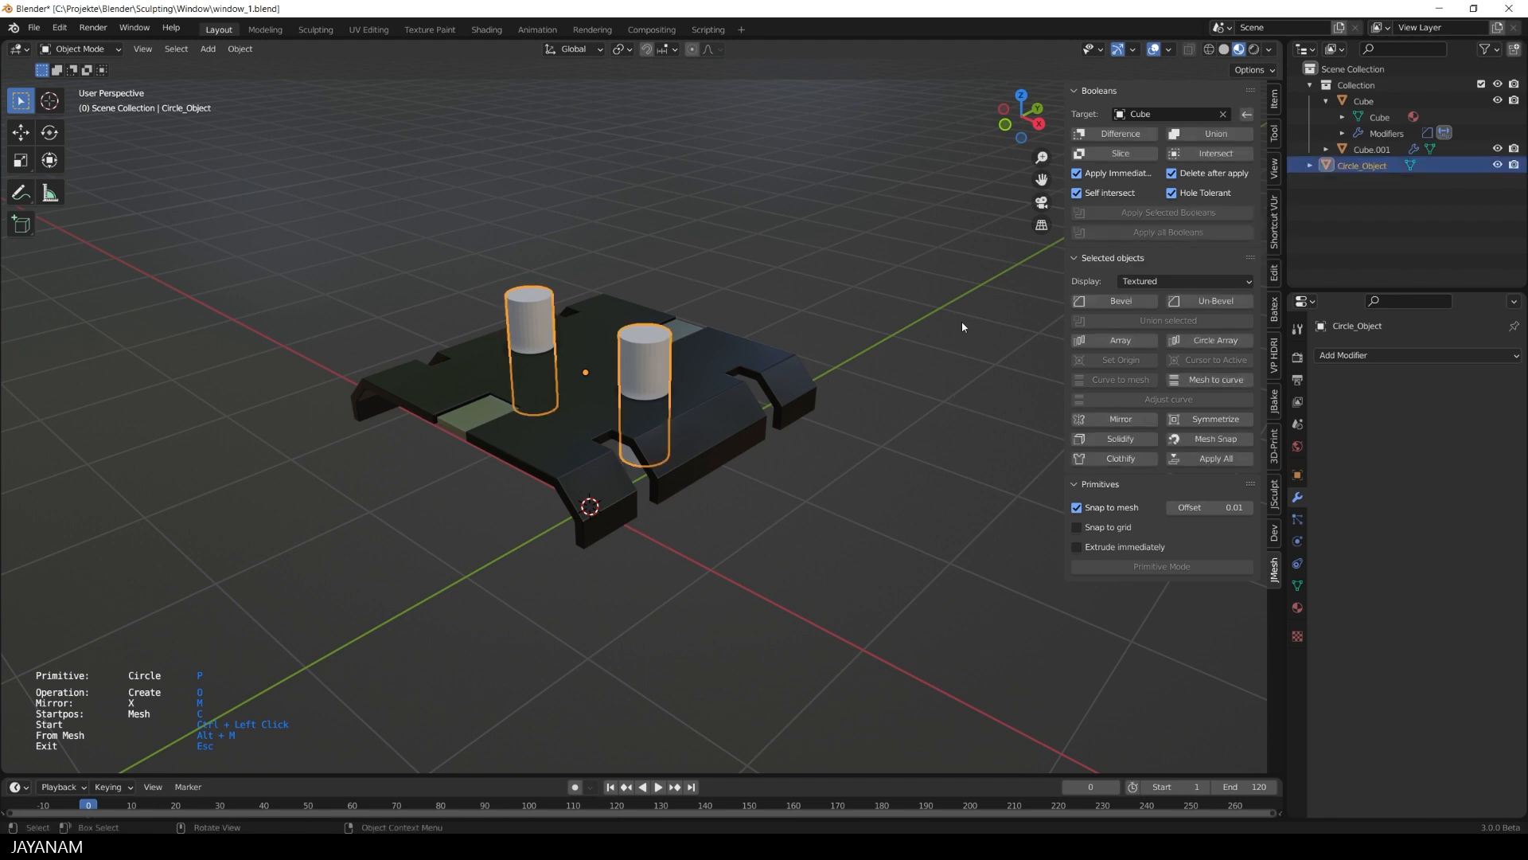
# Place a circle cutter at the plate's upper left and array it into three evenly spaced circles
pyautogui.click(1363, 101)
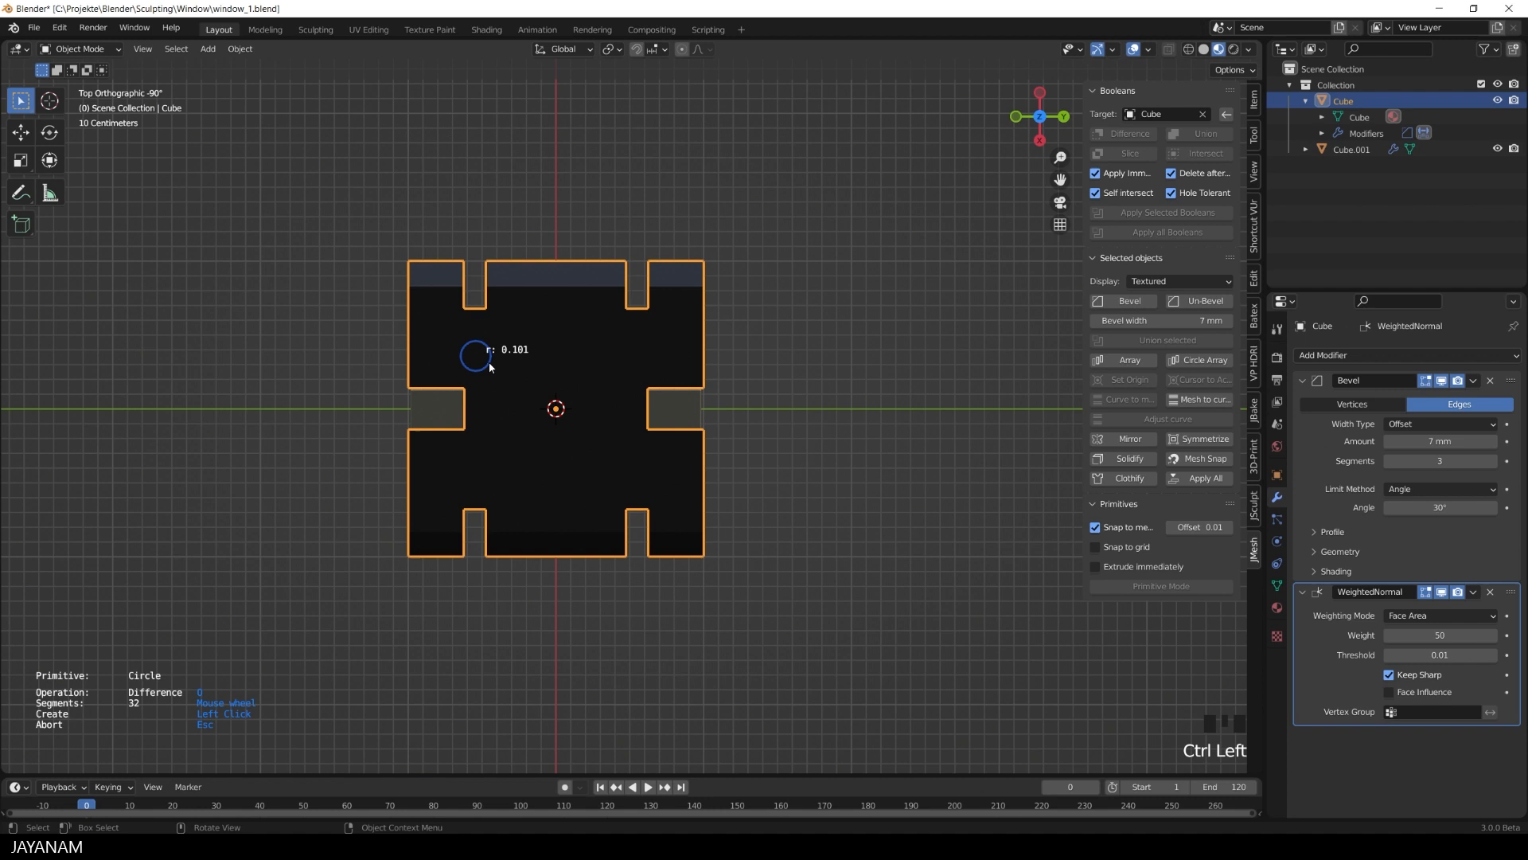
pyautogui.click(476, 354)
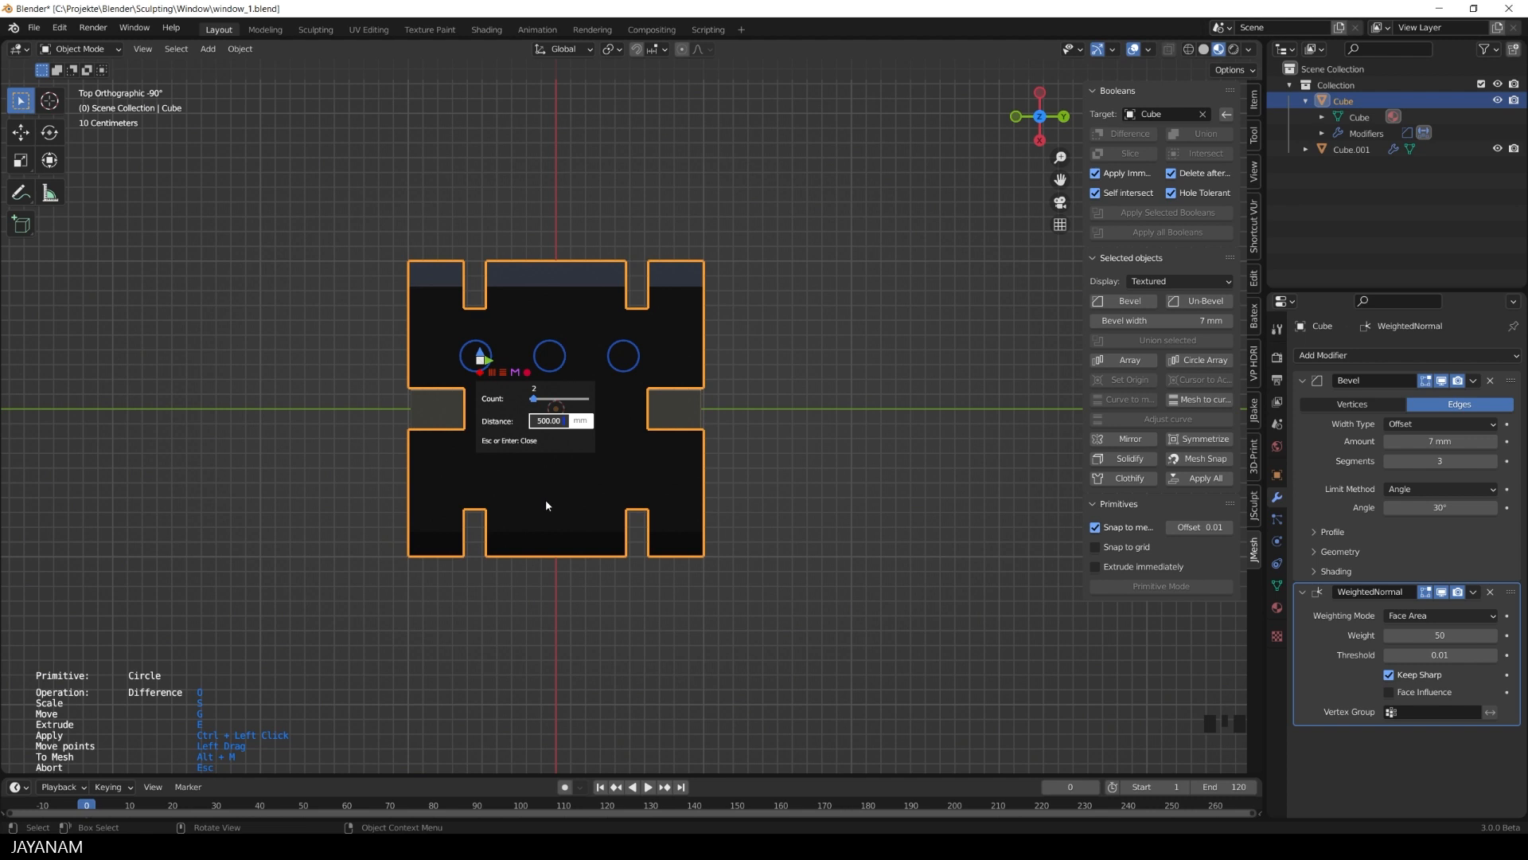
pyautogui.press('Return')
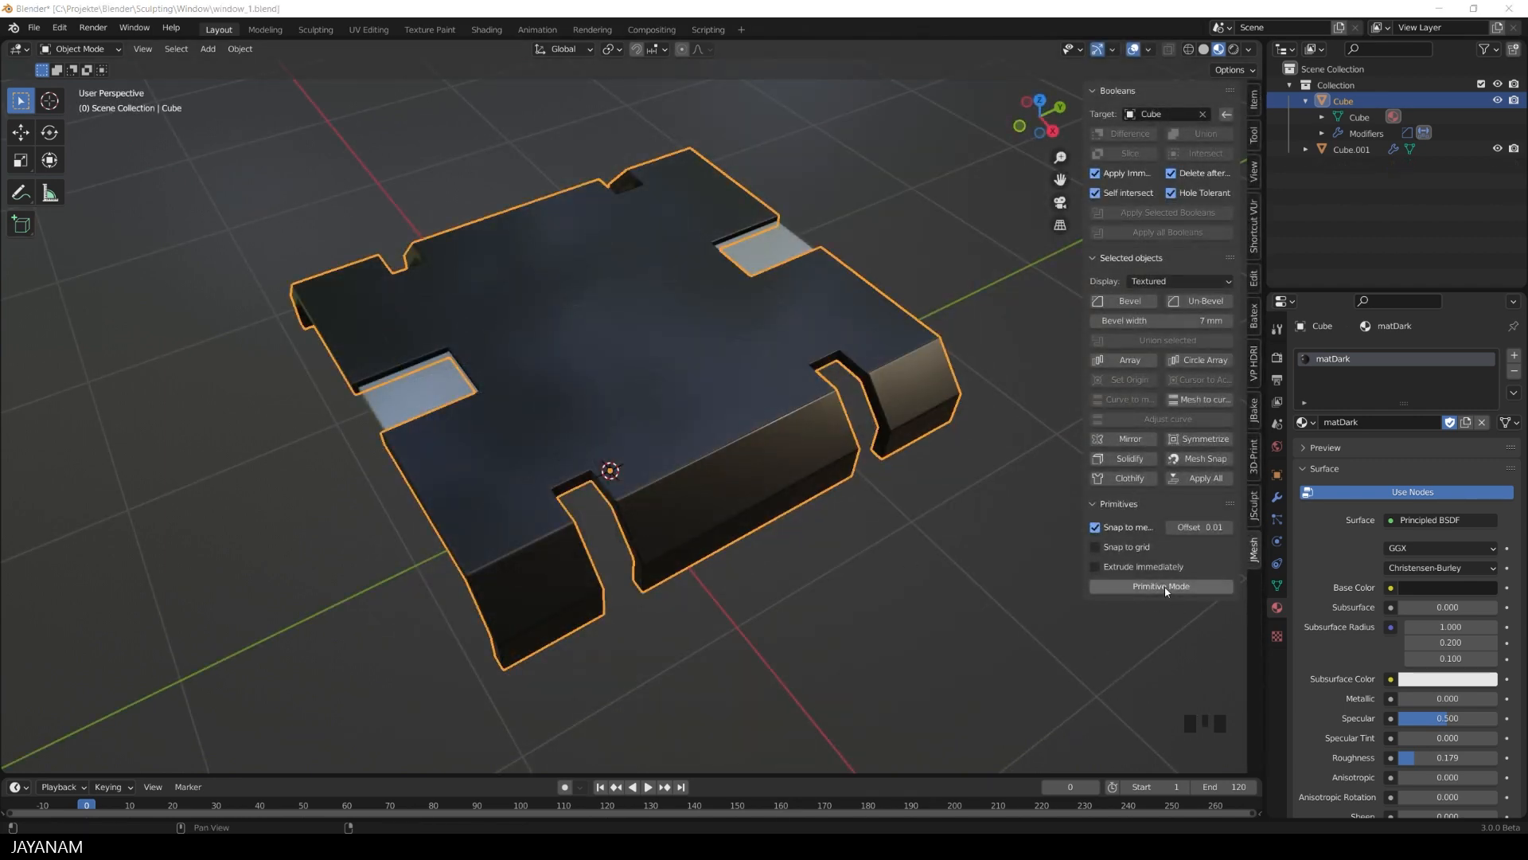
# Draw circle cutters along the plate's top and set their boolean operation to Slice
pyautogui.click(1160, 586)
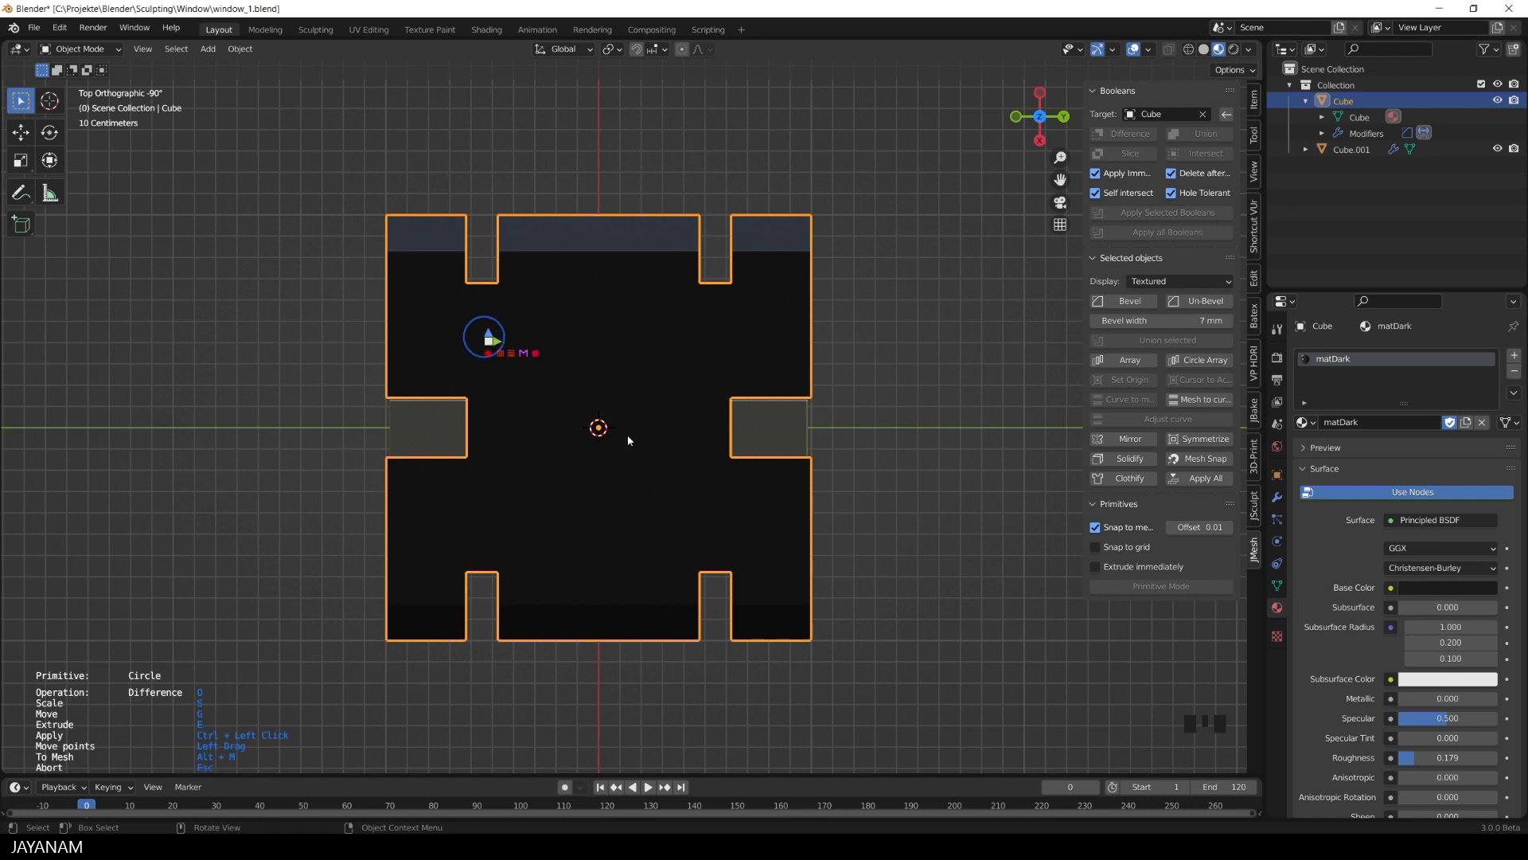
pyautogui.click(534, 352)
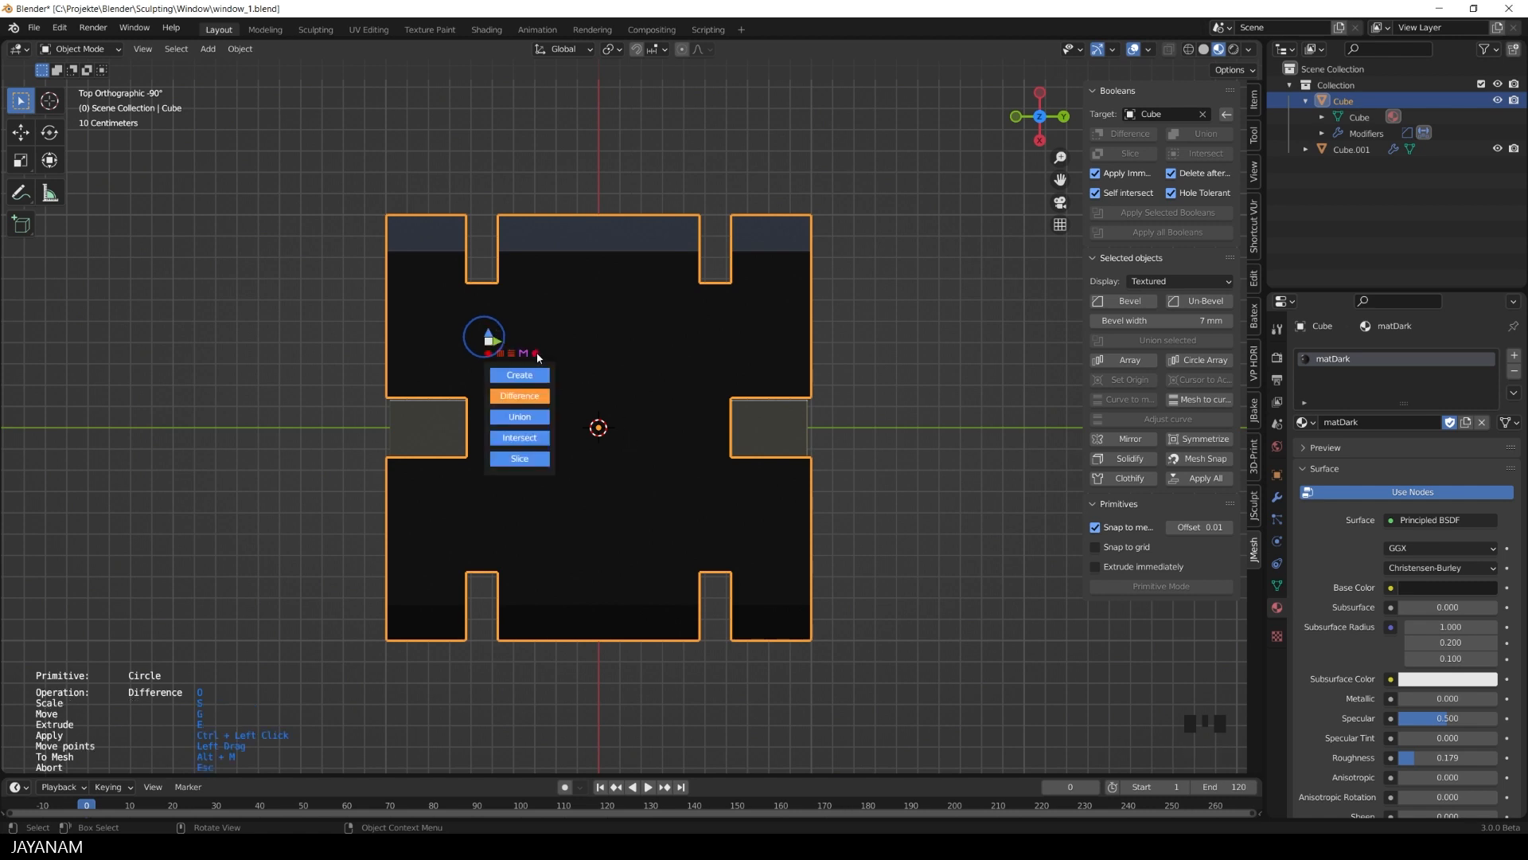
pyautogui.click(518, 459)
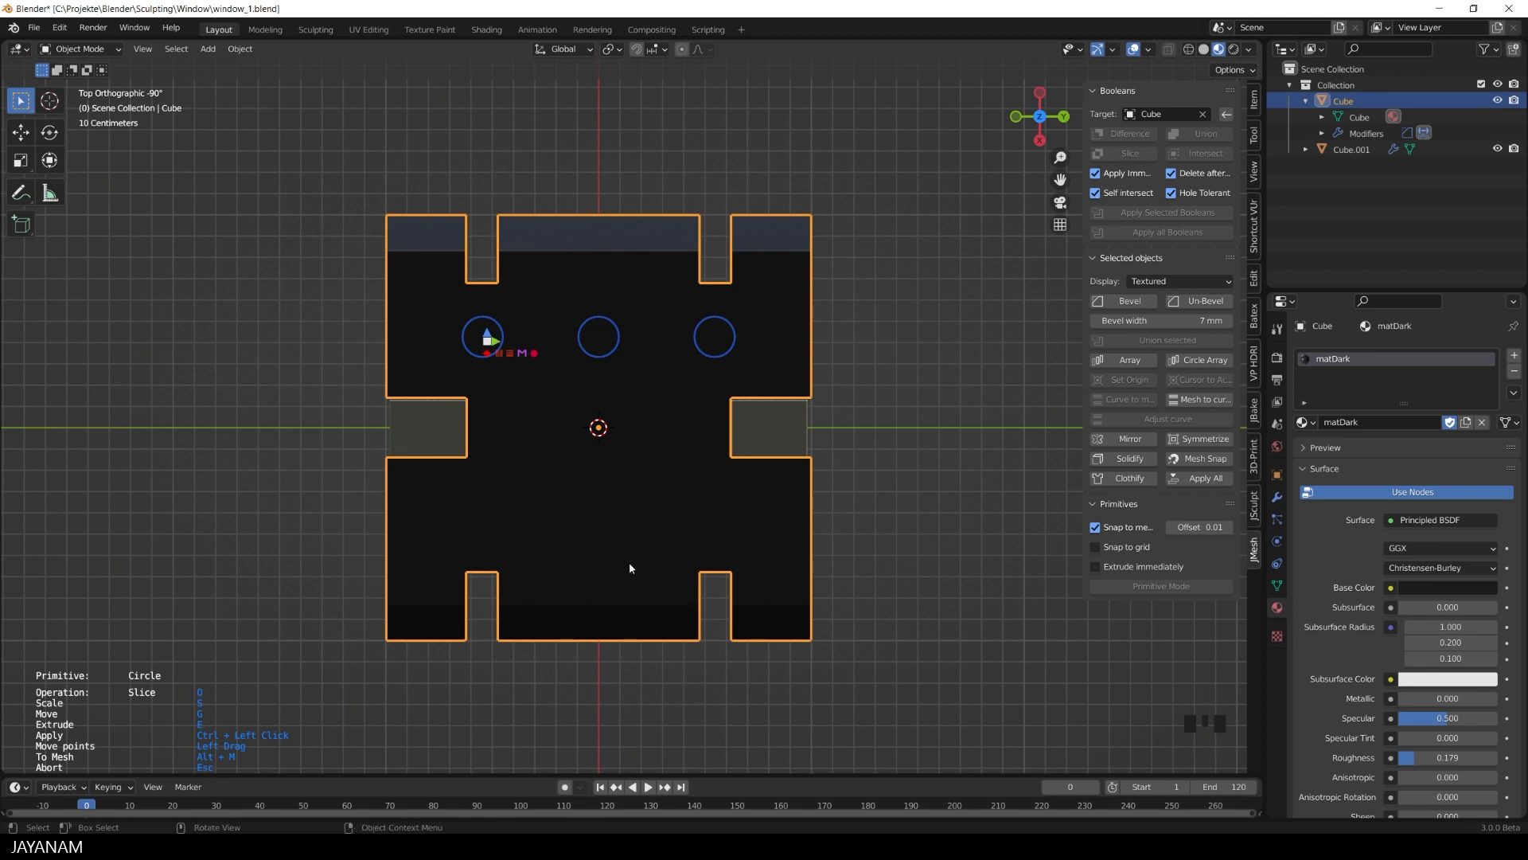
pyautogui.moveTo(639, 386)
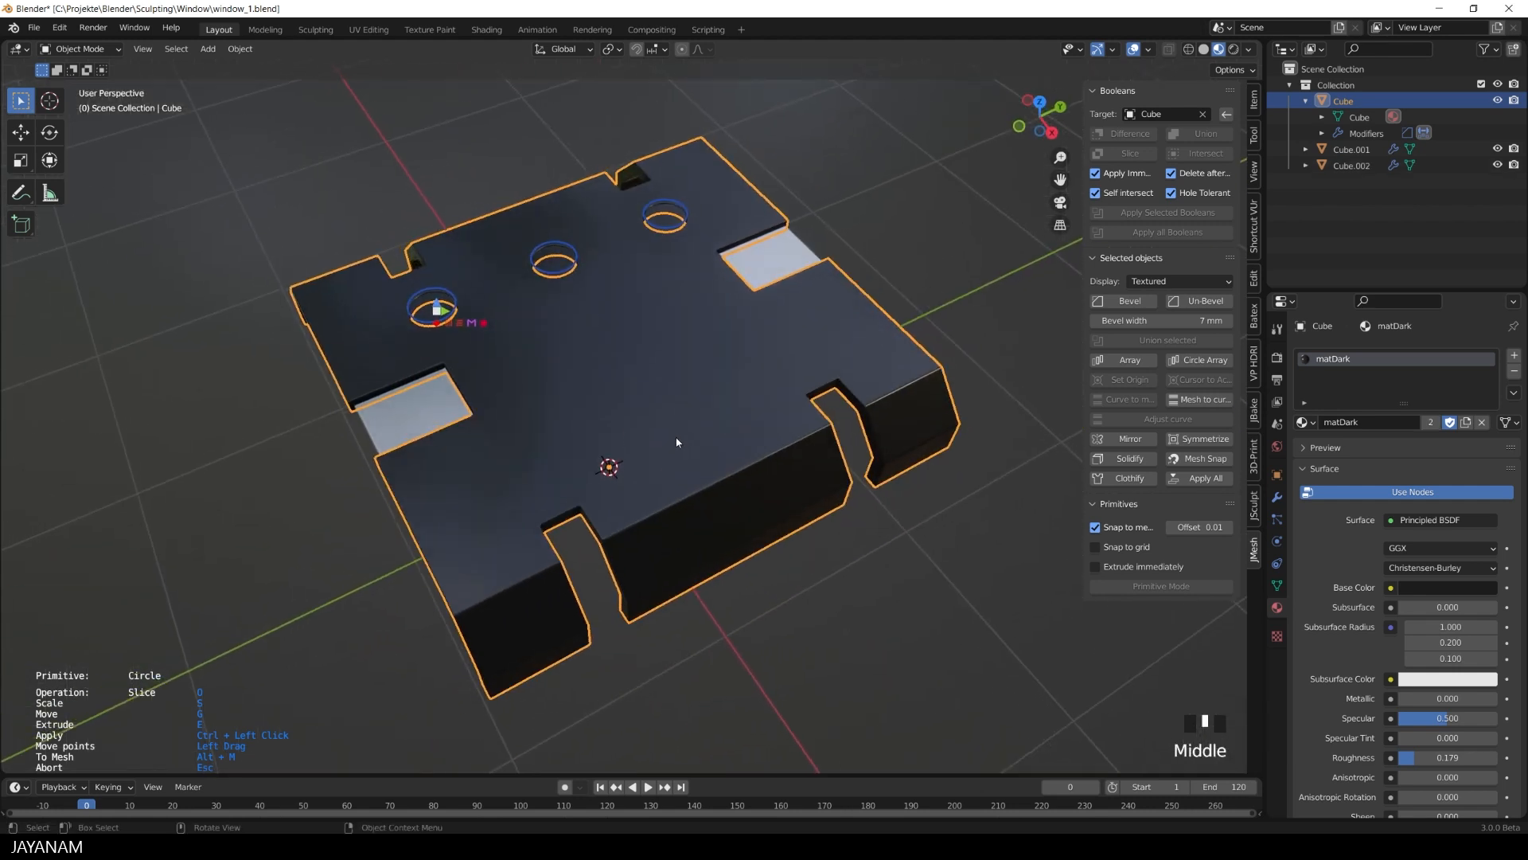
pyautogui.scroll(3)
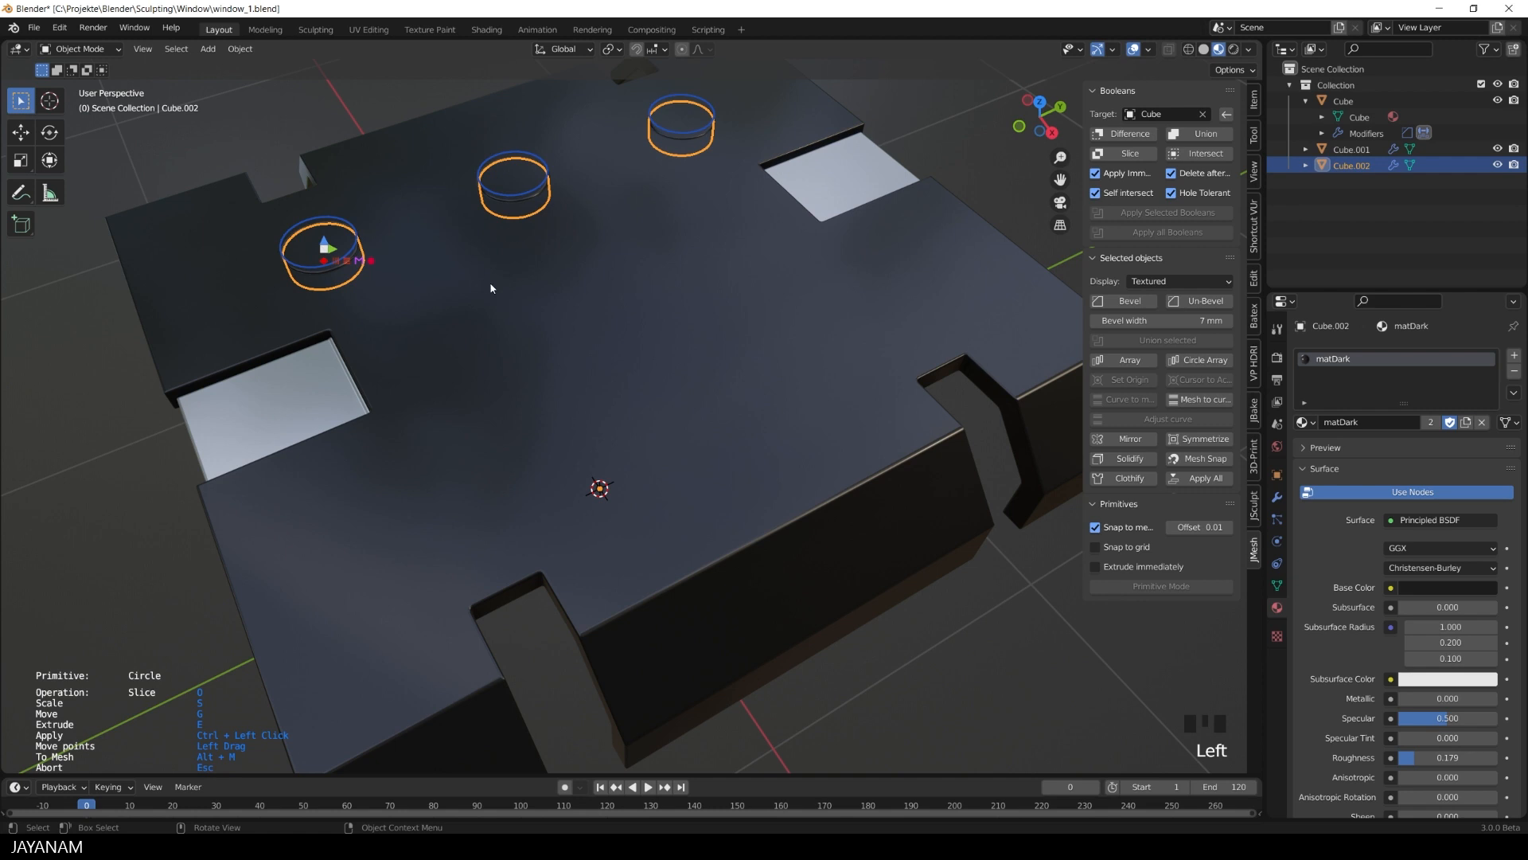
pyautogui.moveTo(497, 282)
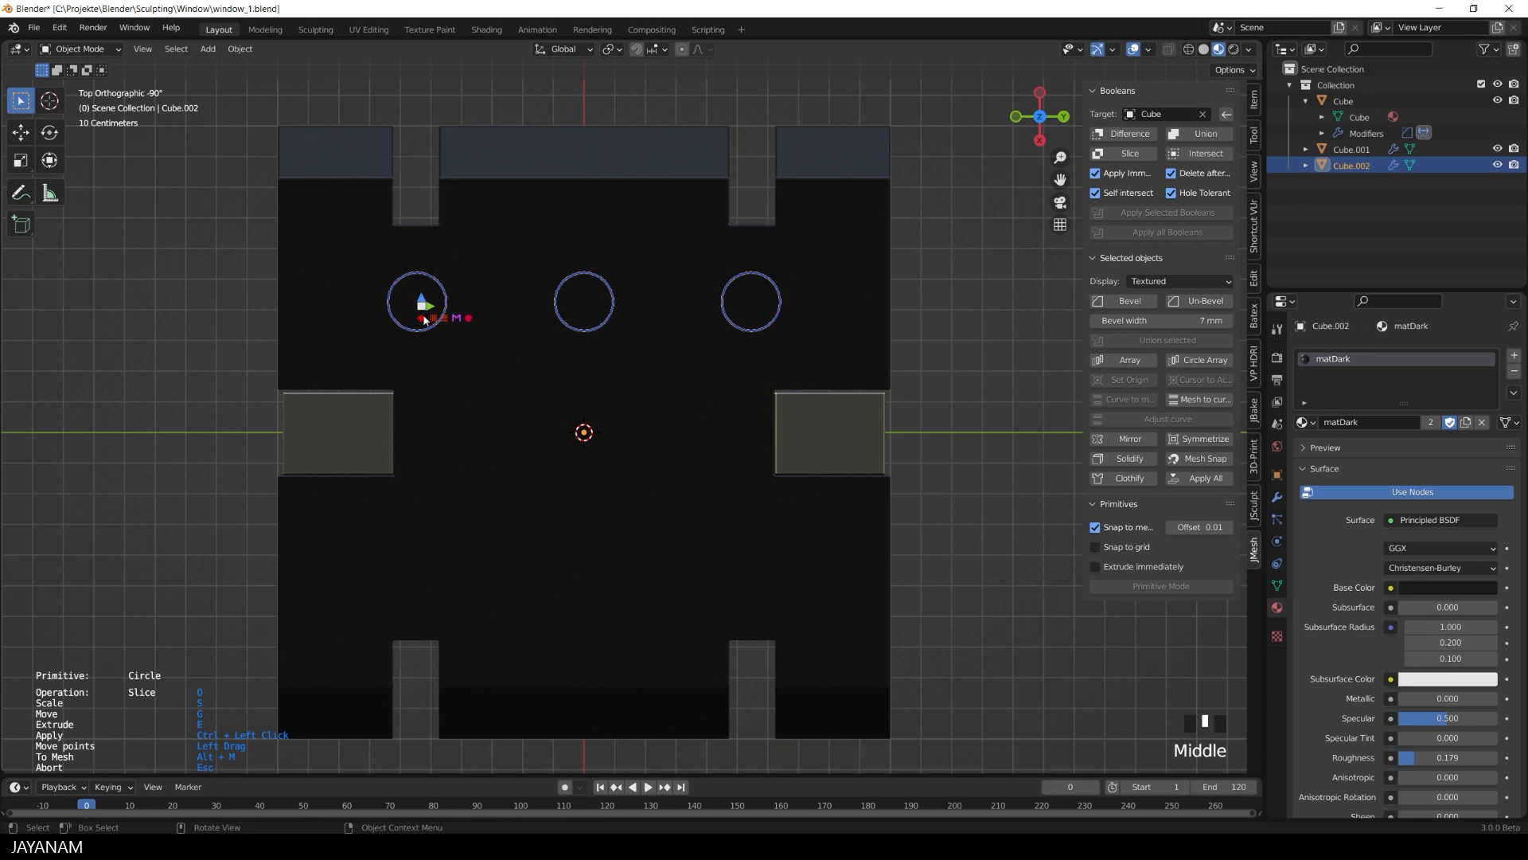
# Draw inner circles on the three discs and set them to Difference to form rings
pyautogui.click(418, 301)
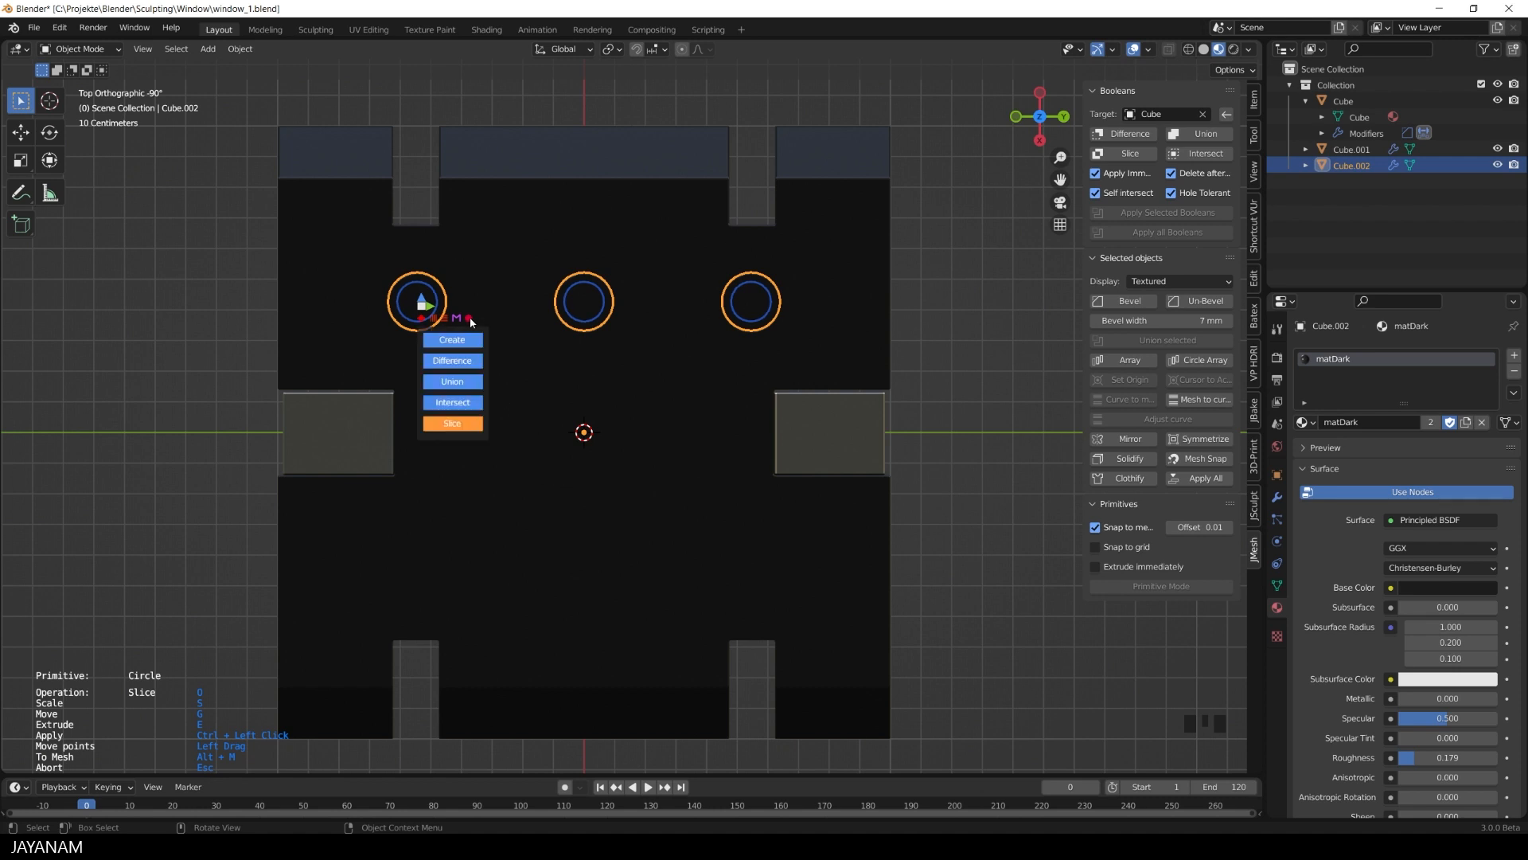
pyautogui.click(451, 360)
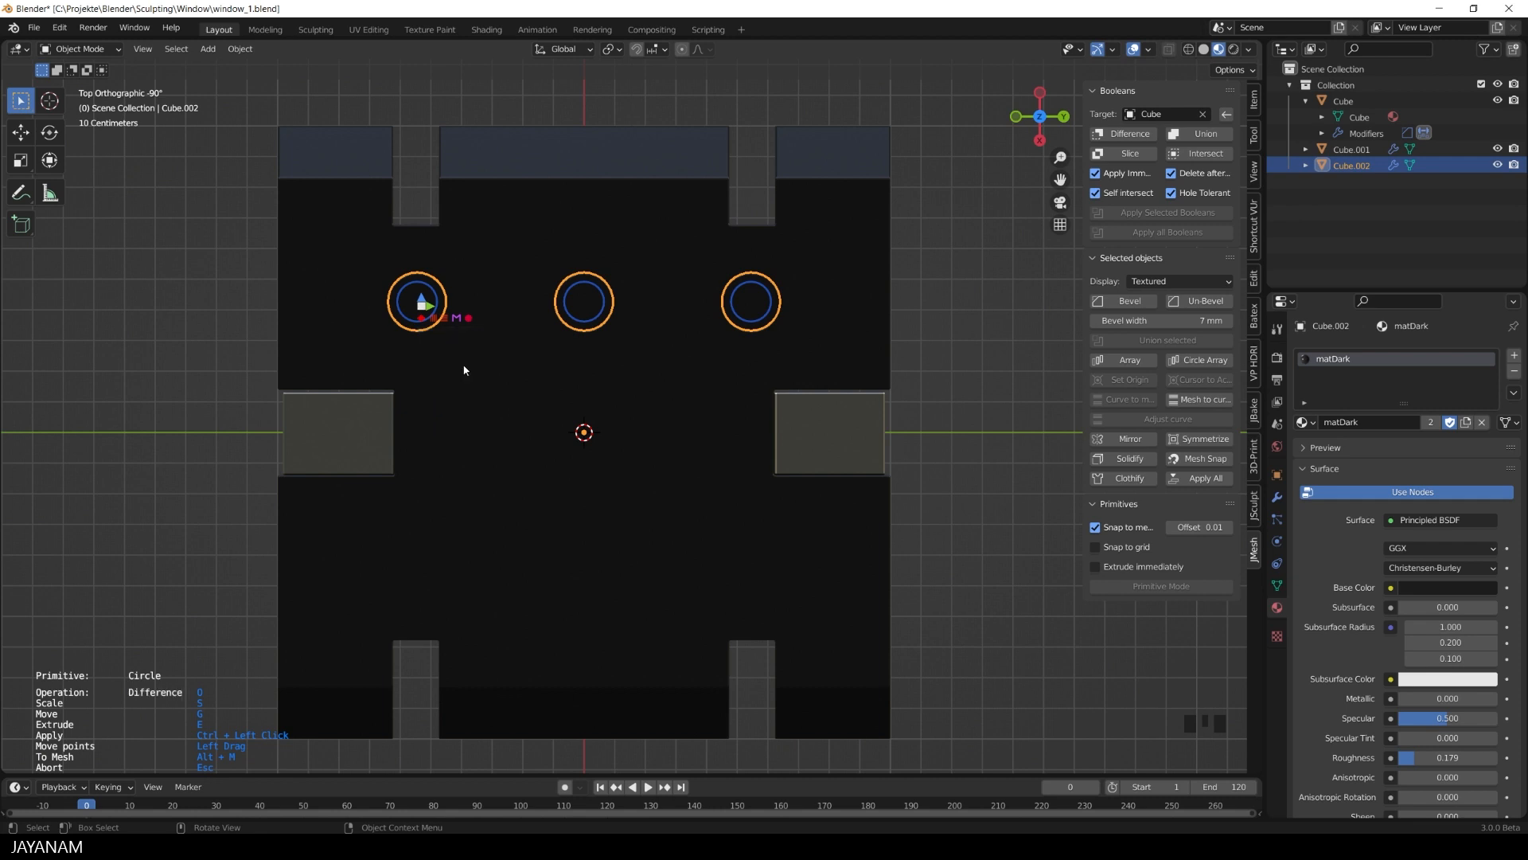
pyautogui.moveTo(587, 305)
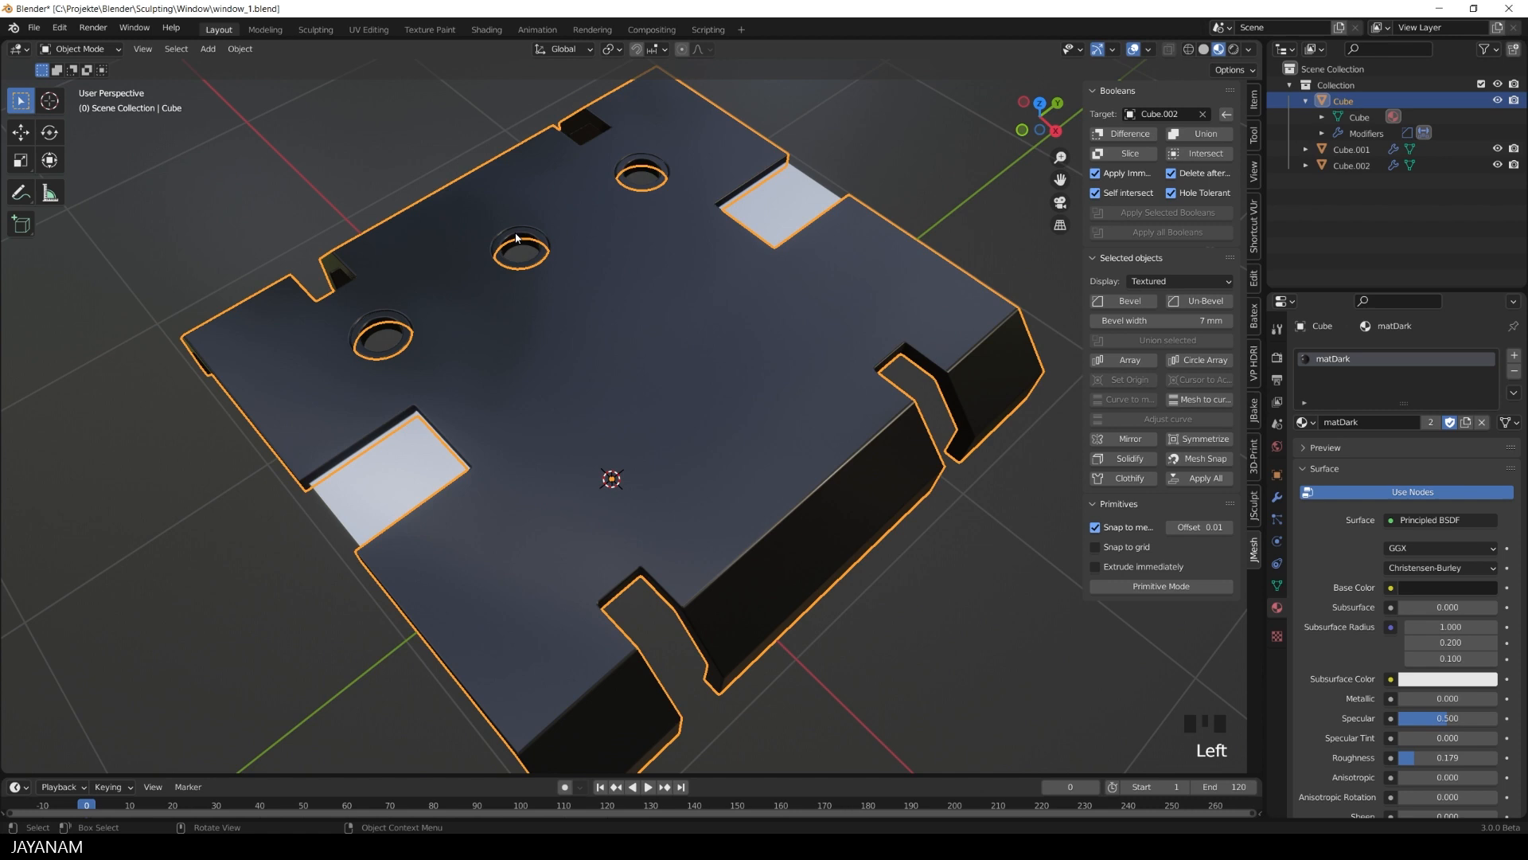
# Symmetrize the ring object to the opposite side and zoom out to see six rings
pyautogui.click(446, 124)
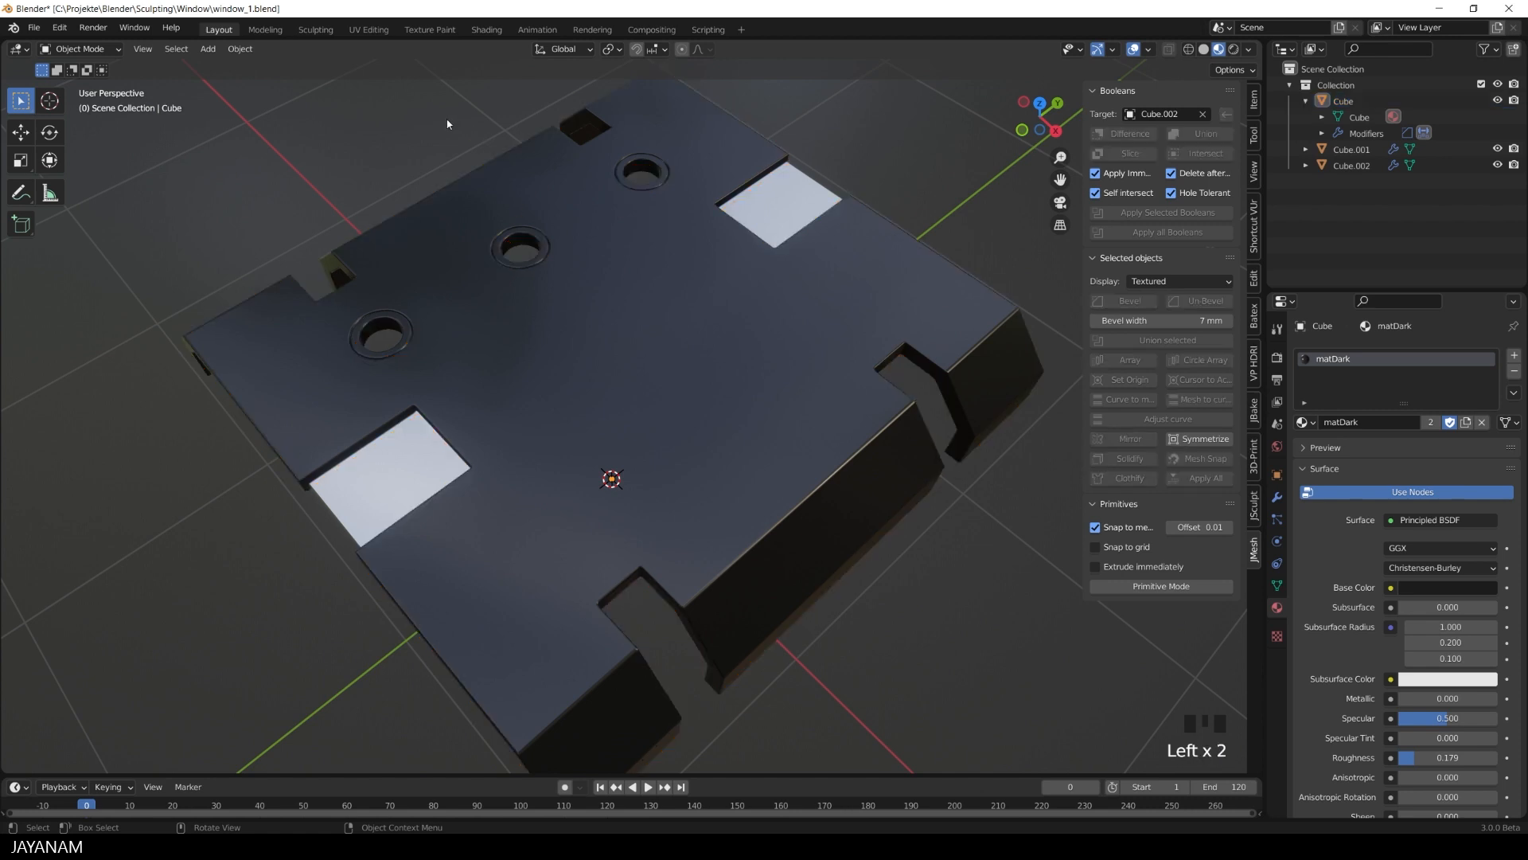
pyautogui.moveTo(403, 351)
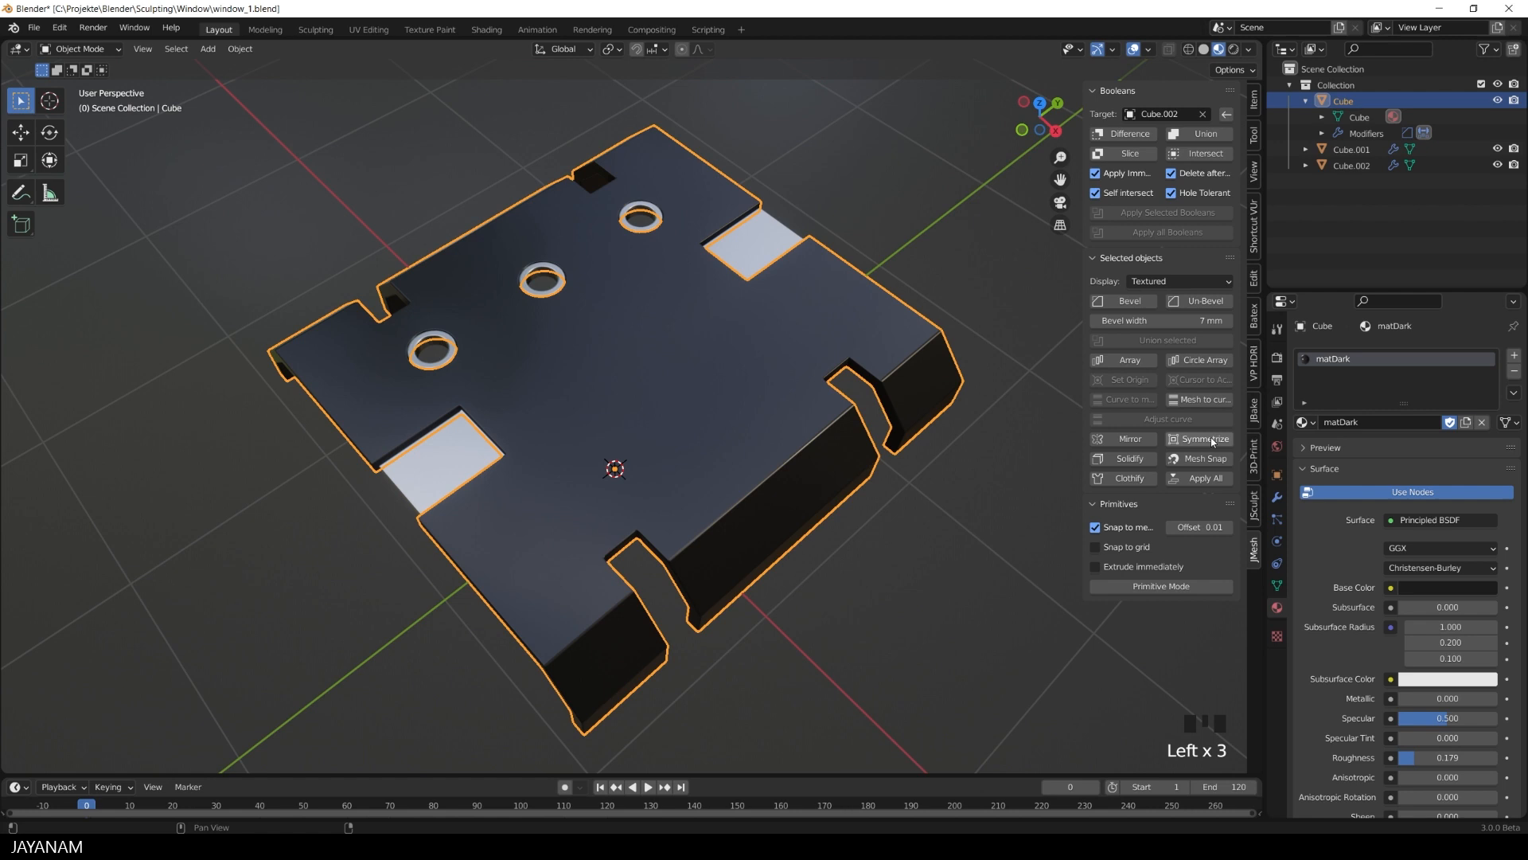
pyautogui.click(1201, 439)
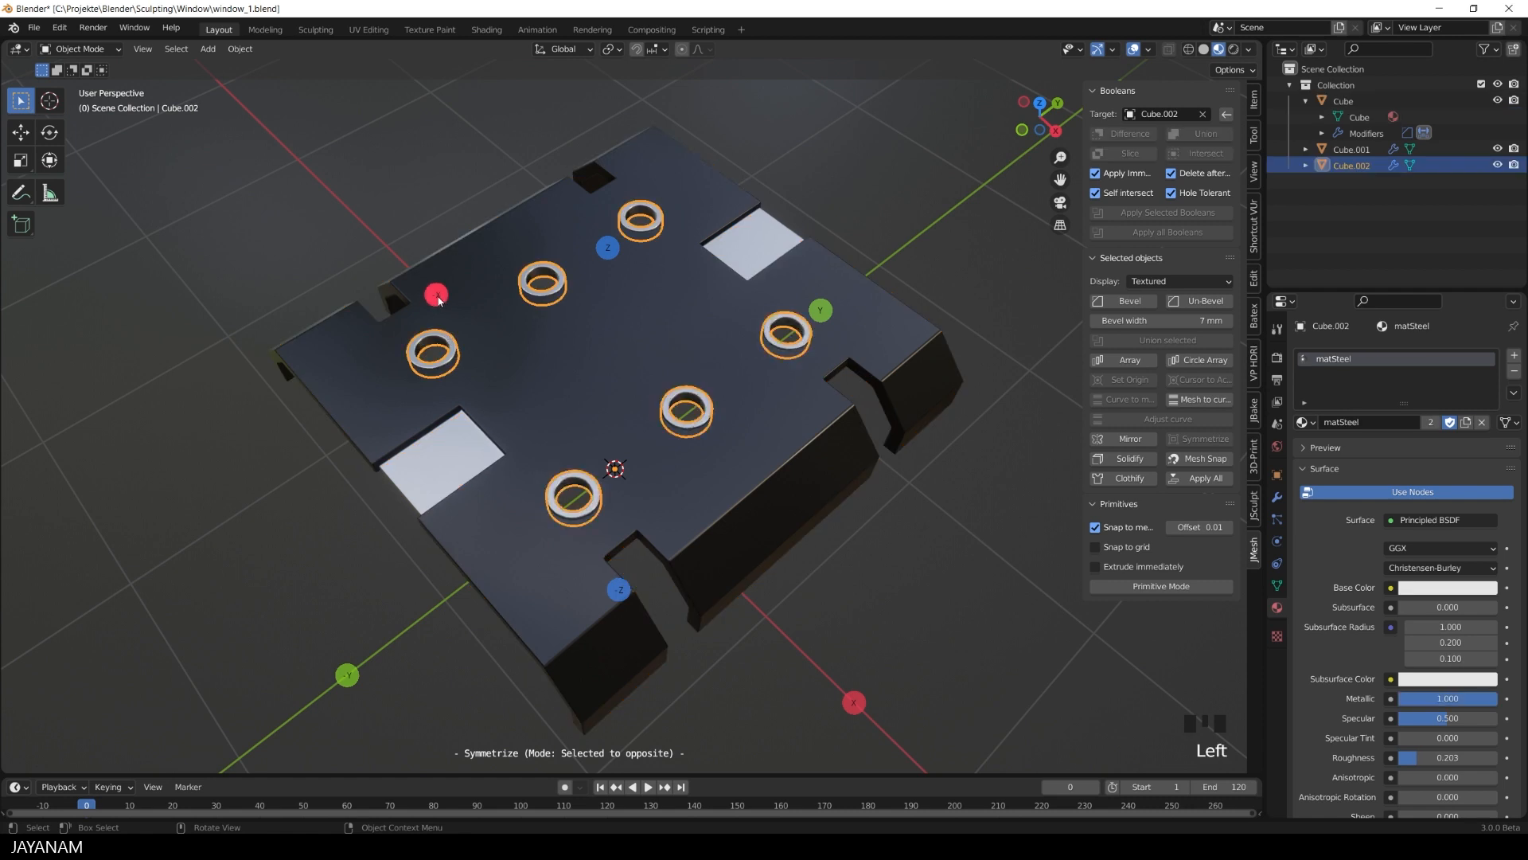
pyautogui.scroll(-3)
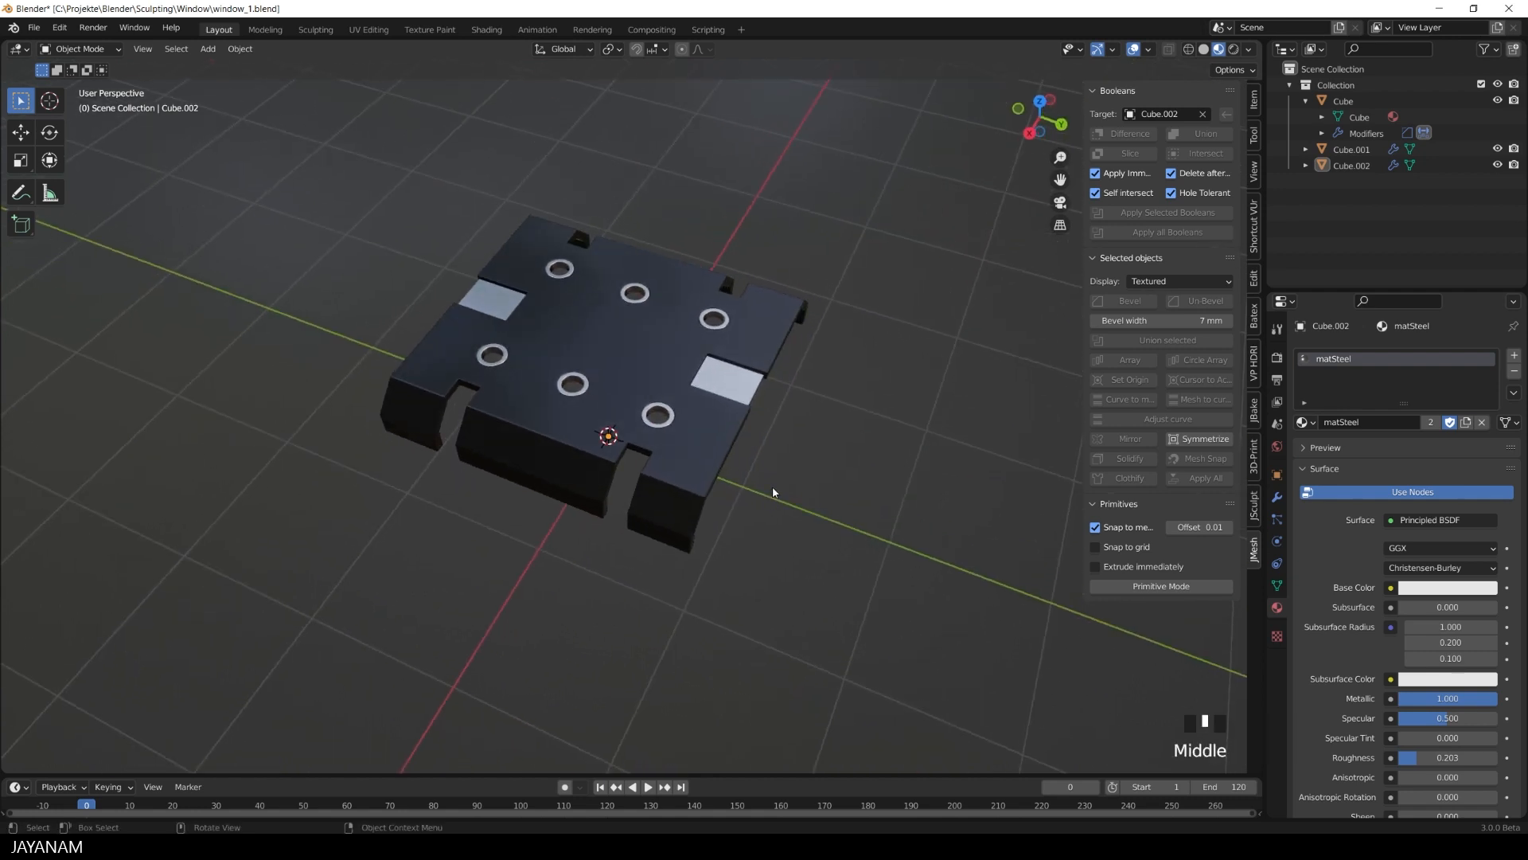
pyautogui.scroll(-3)
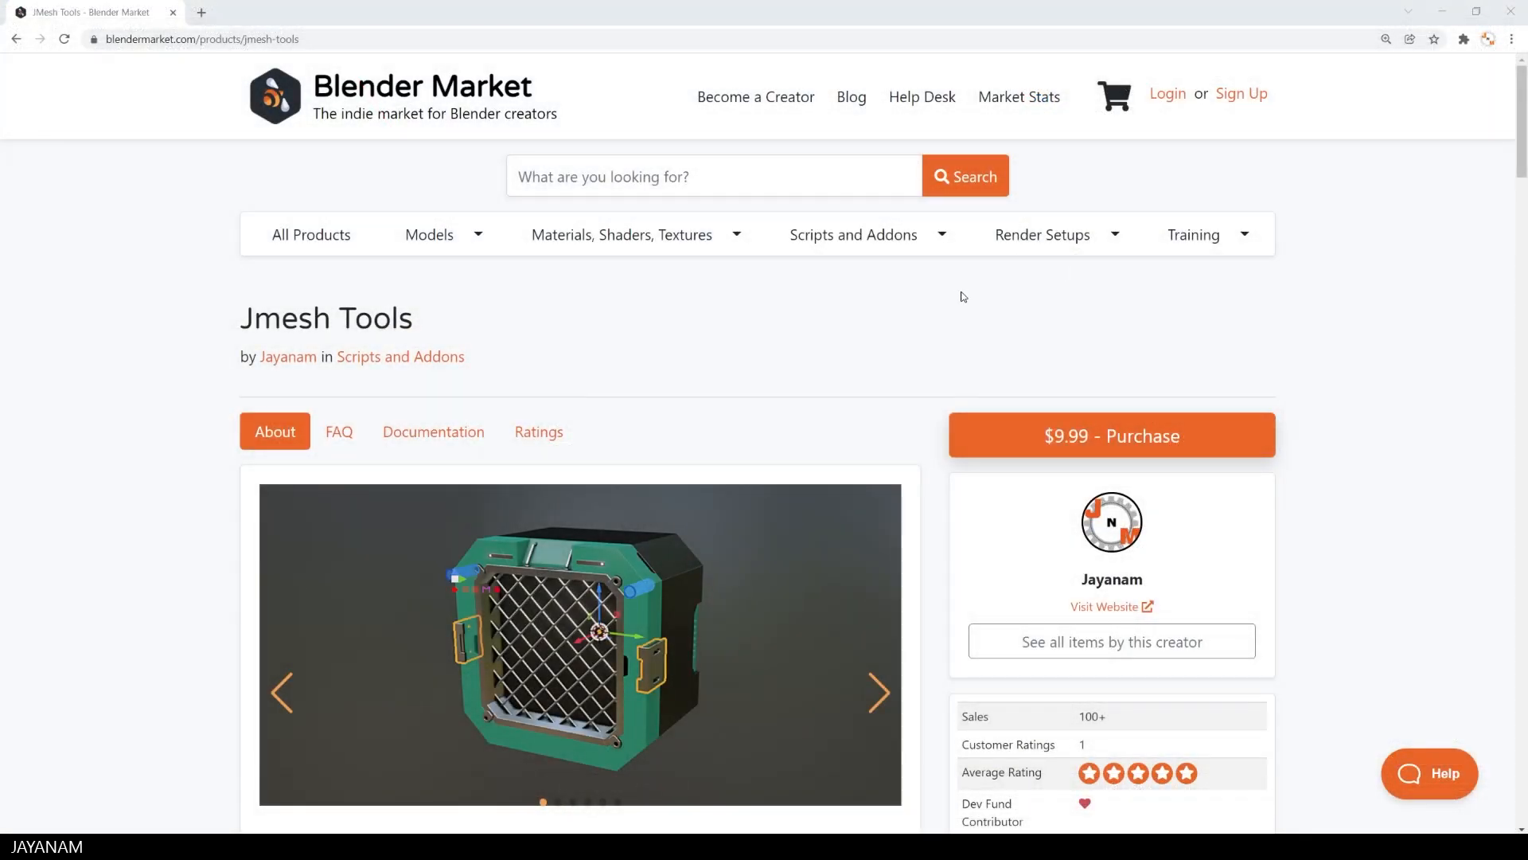
# Open the Jmesh Tools page on blendermarket.com and advance through four preview images
pyautogui.click(224, 39)
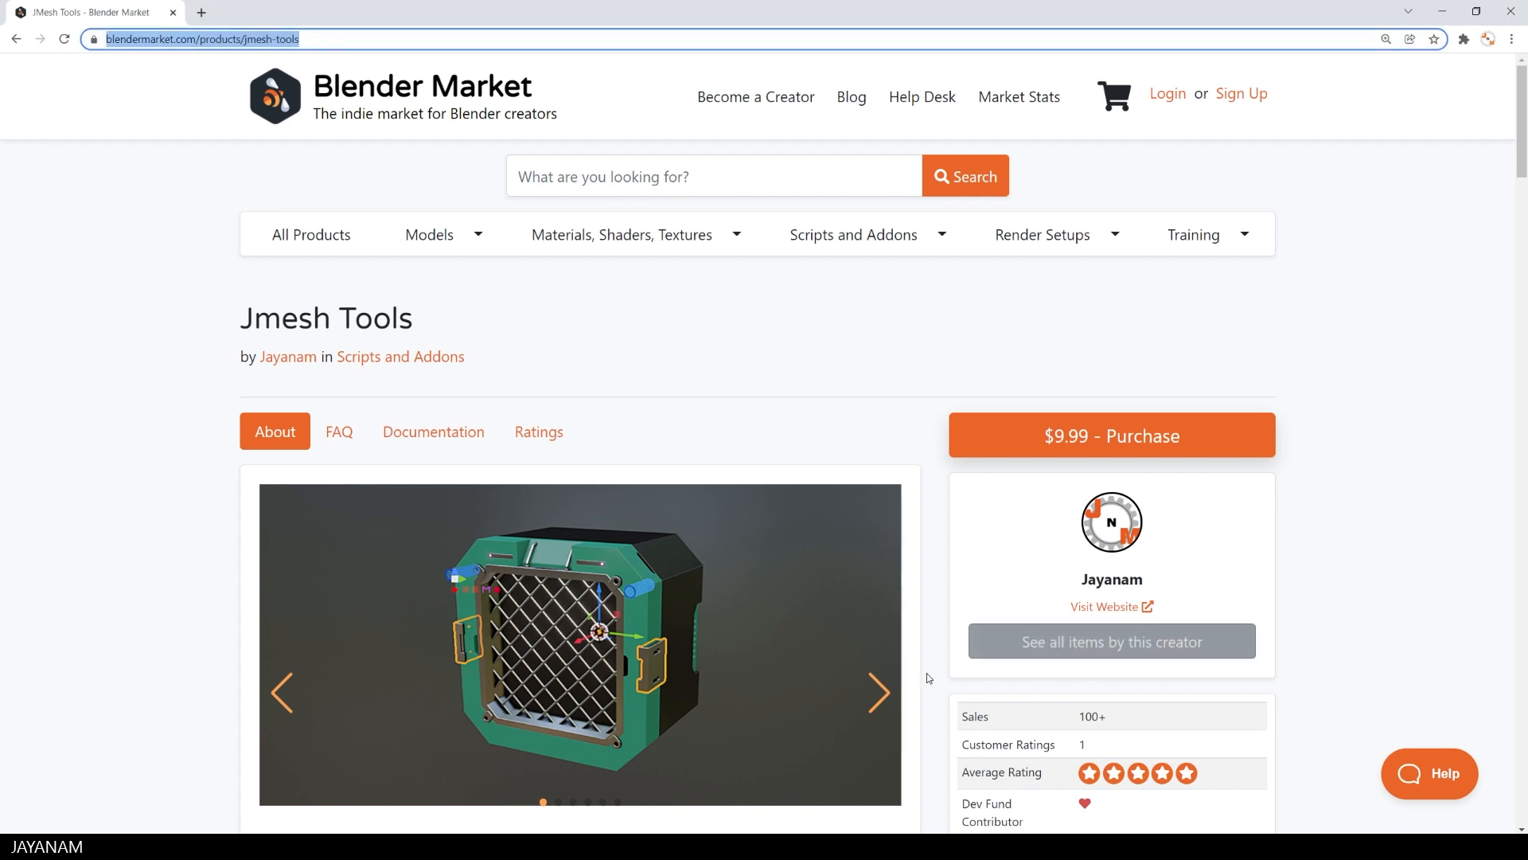
pyautogui.click(877, 693)
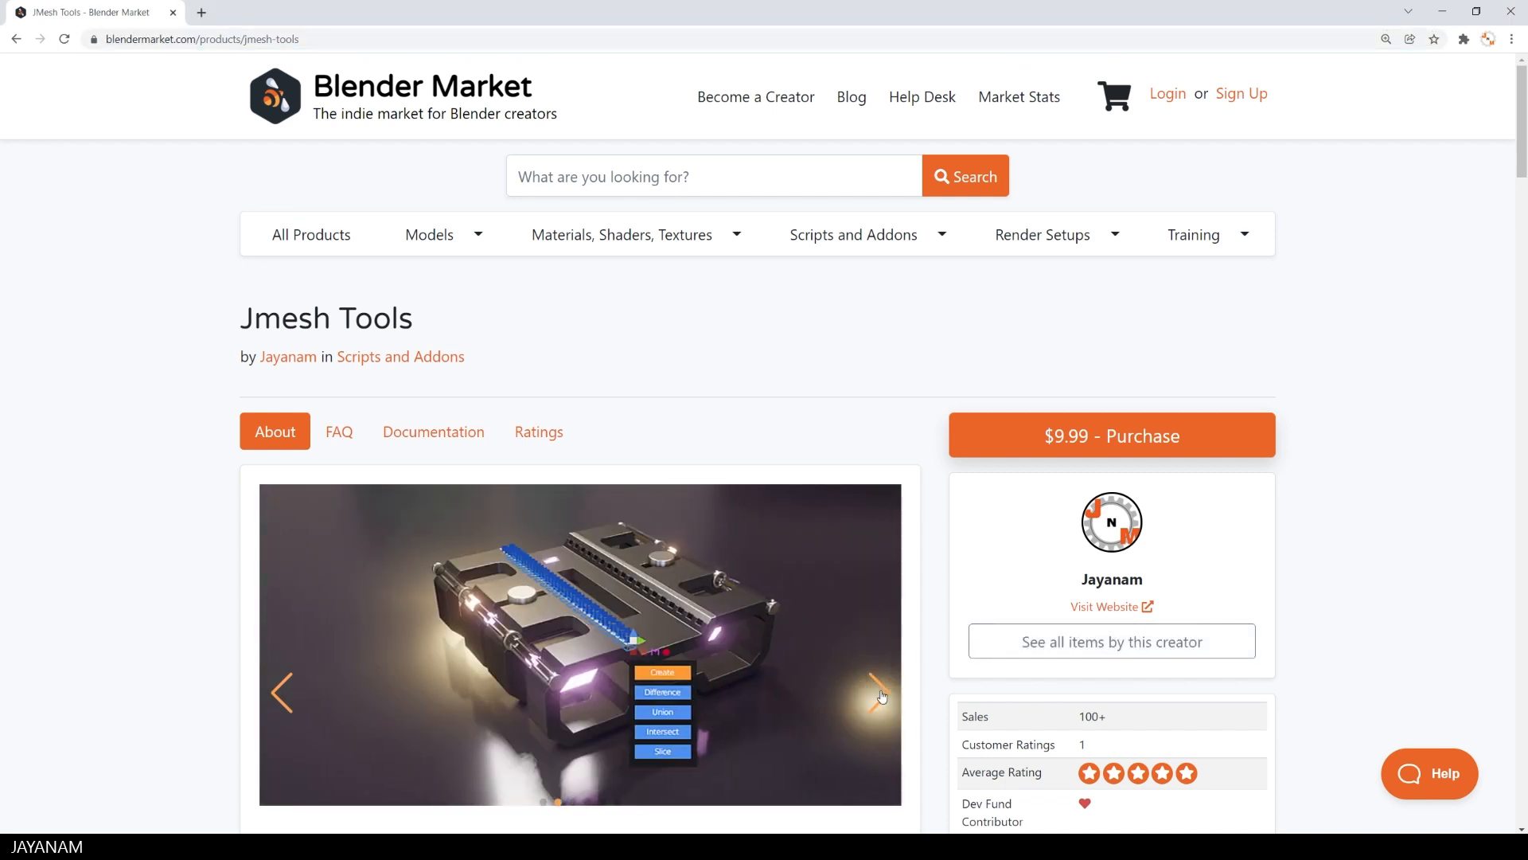
pyautogui.click(875, 694)
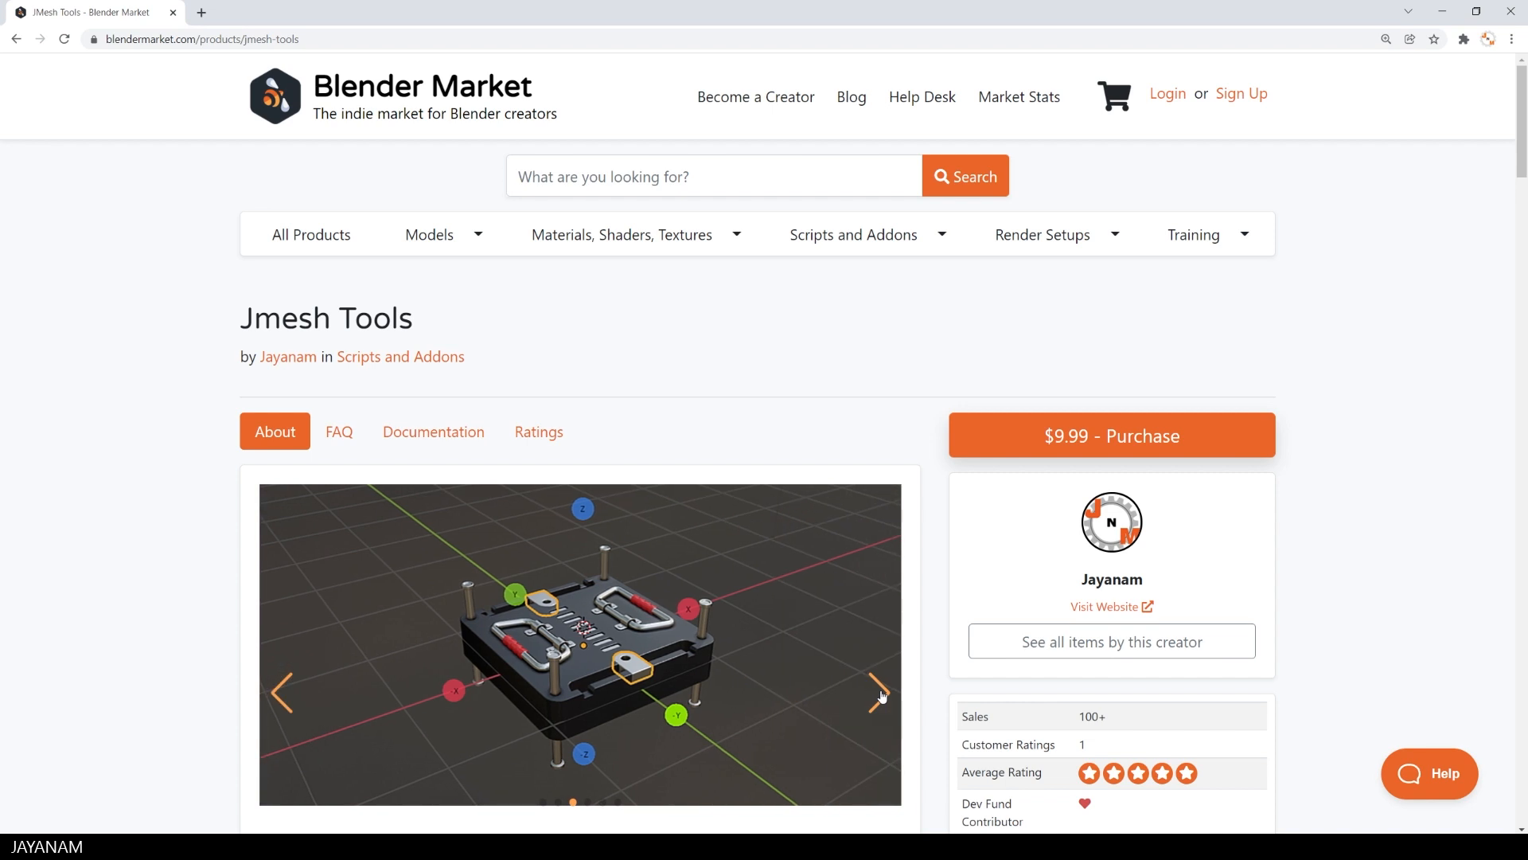
pyautogui.click(878, 693)
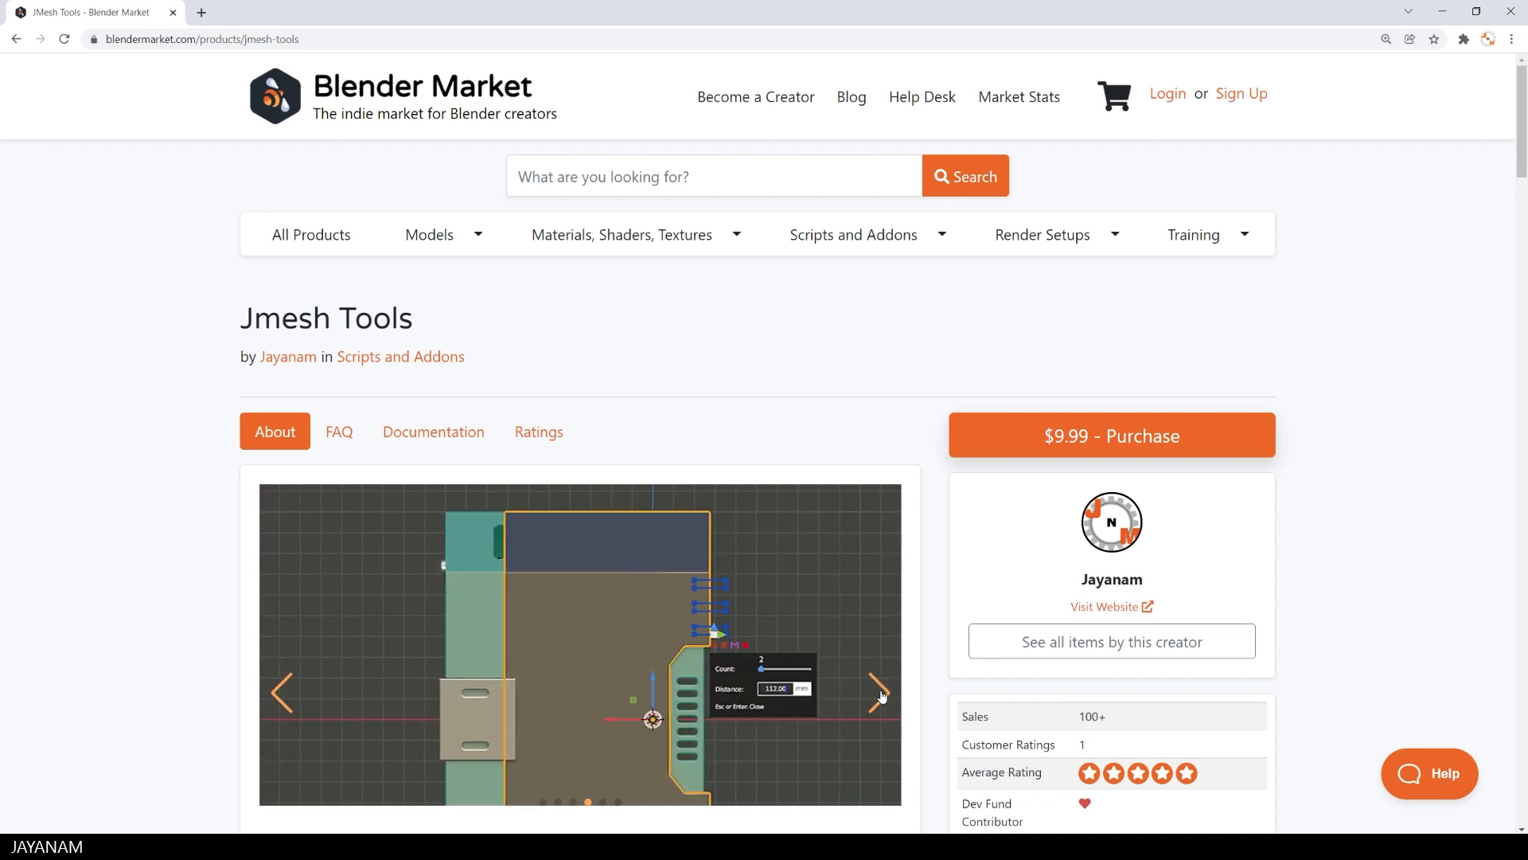
pyautogui.click(876, 693)
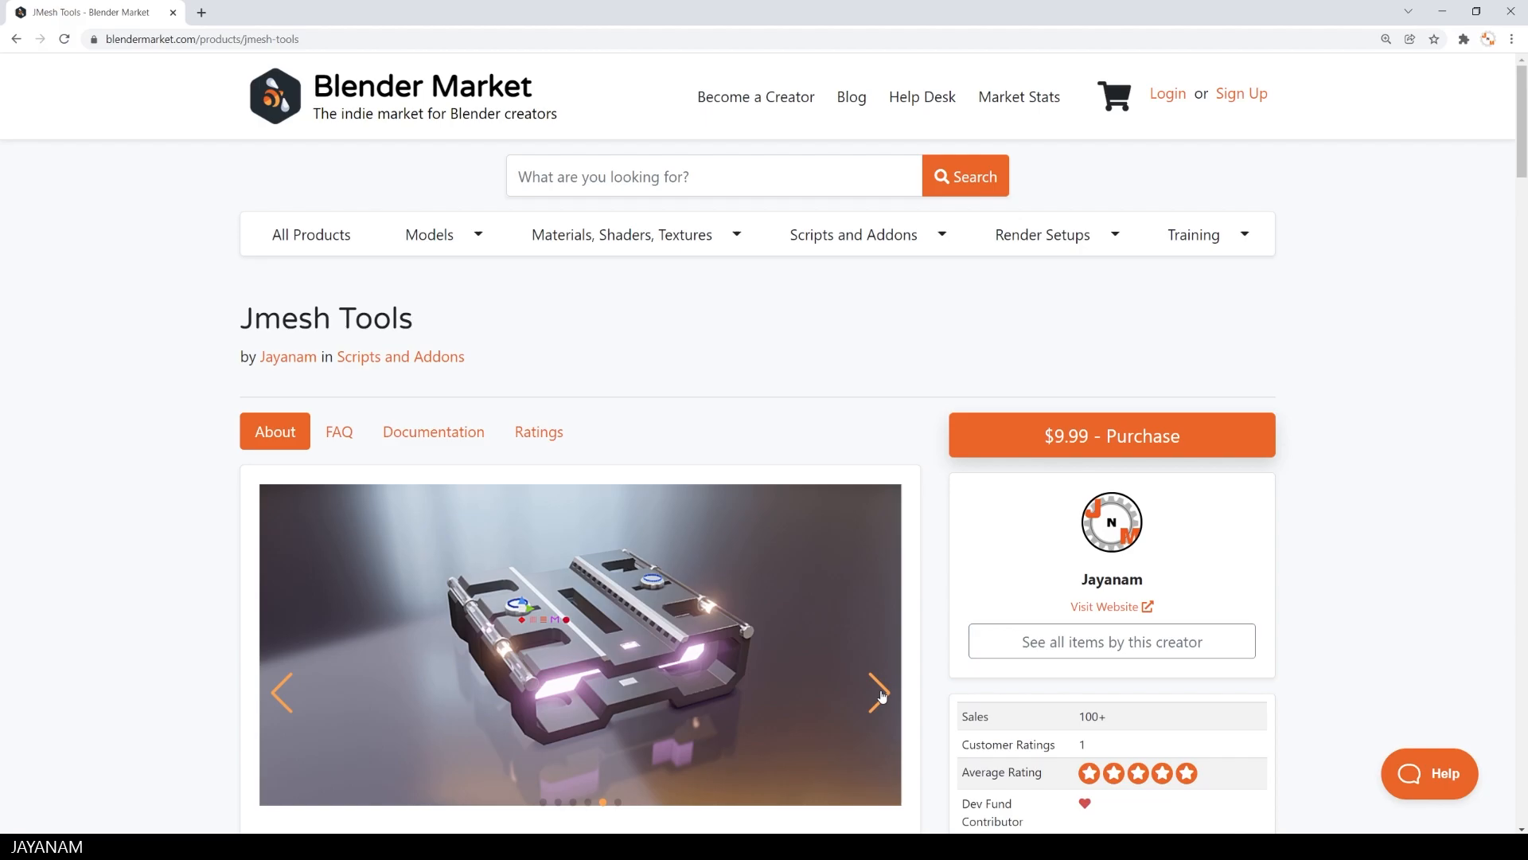